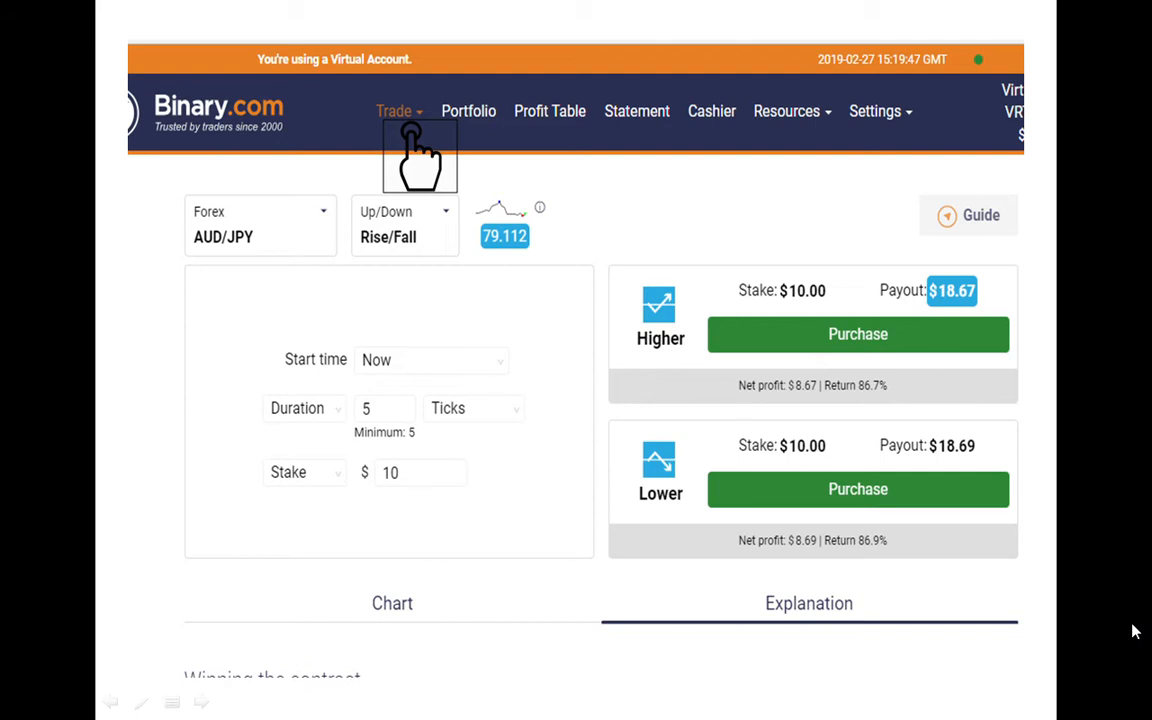
pyautogui.moveTo(424, 140)
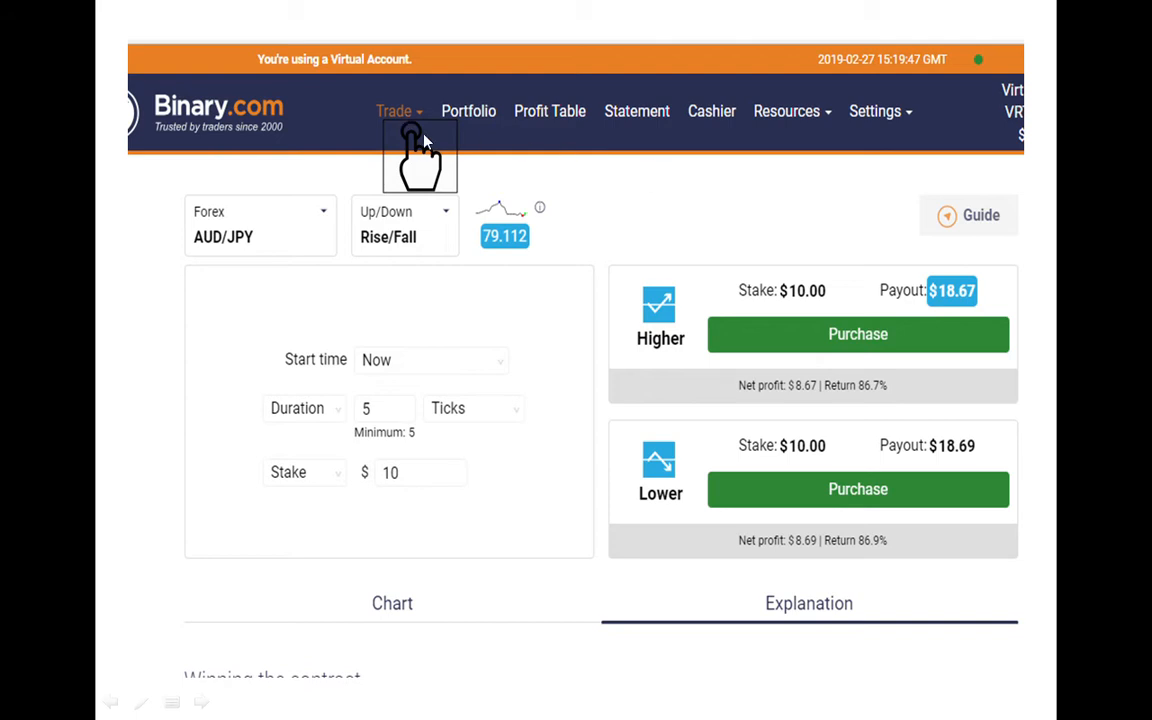
pyautogui.moveTo(444, 130)
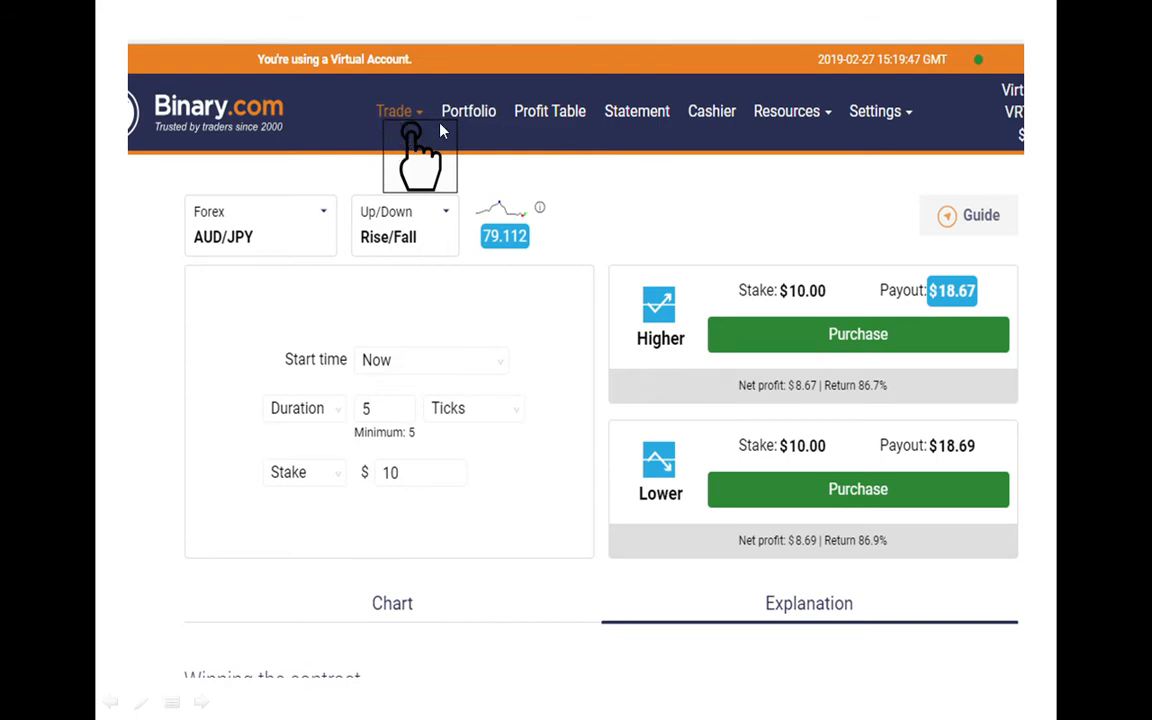
pyautogui.moveTo(392, 130)
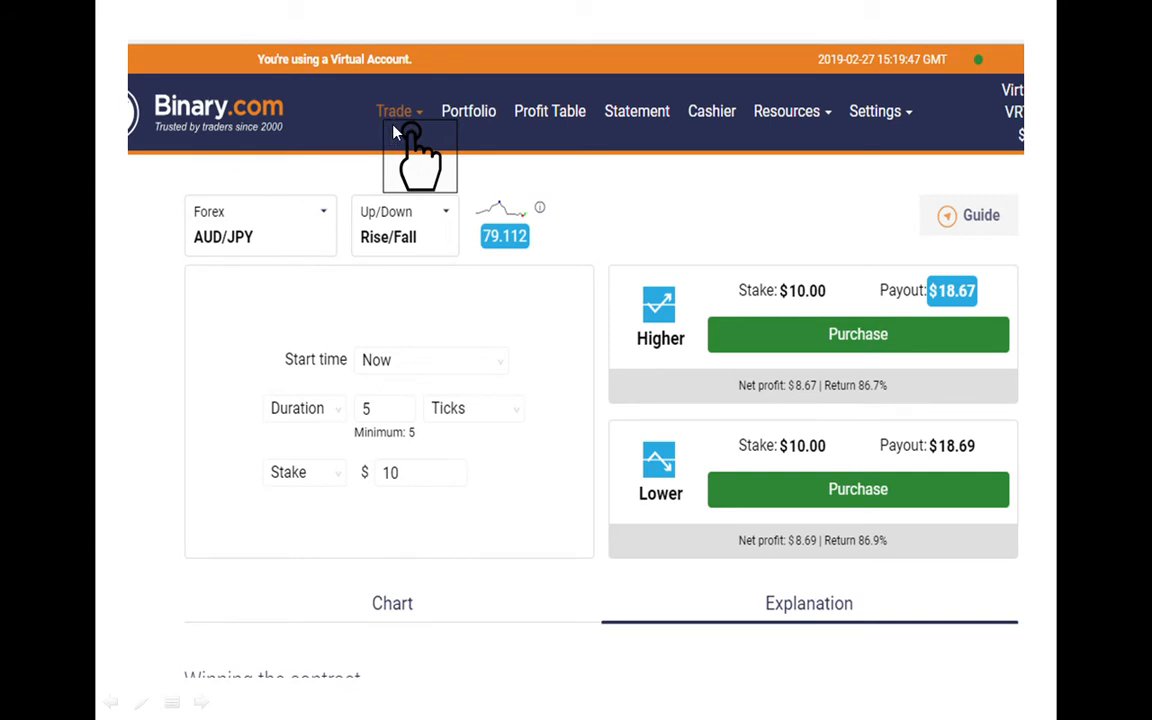
pyautogui.moveTo(398, 164)
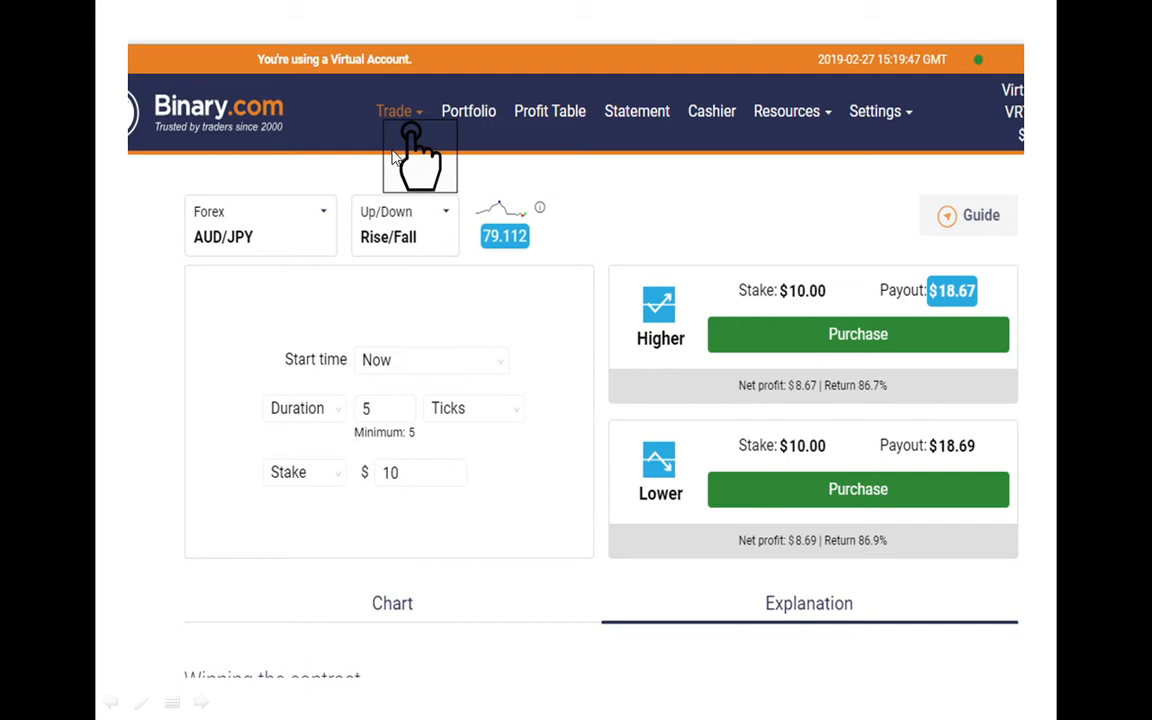
pyautogui.moveTo(396, 158)
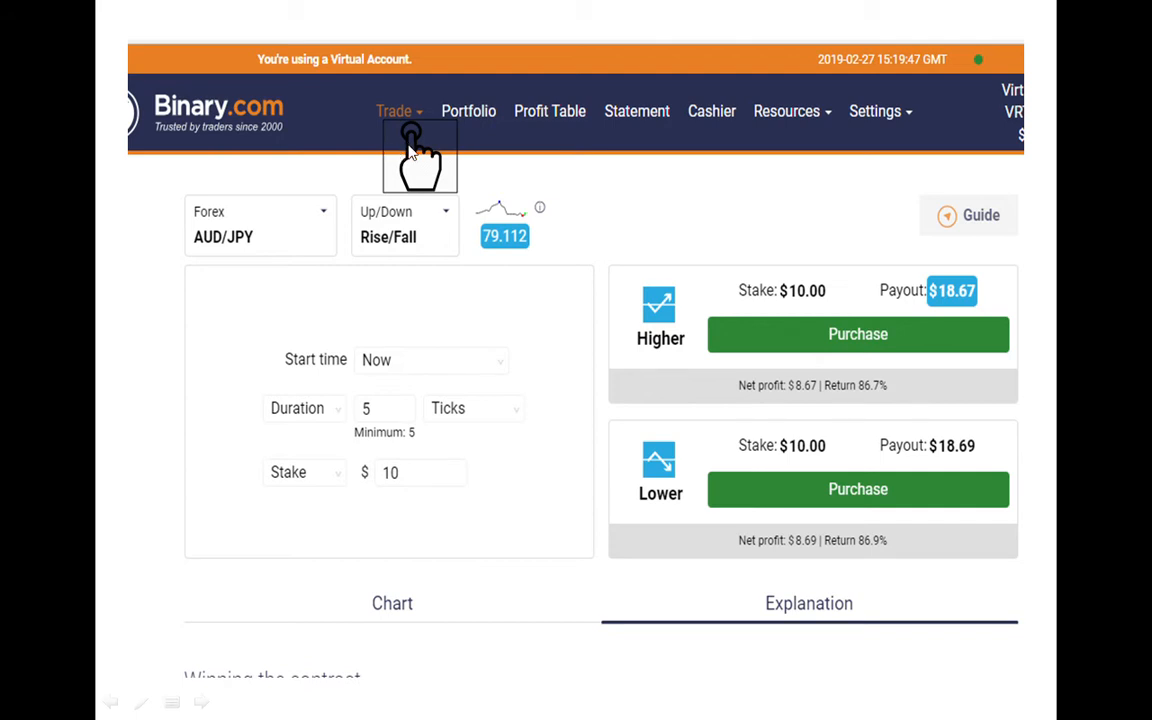
pyautogui.moveTo(424, 430)
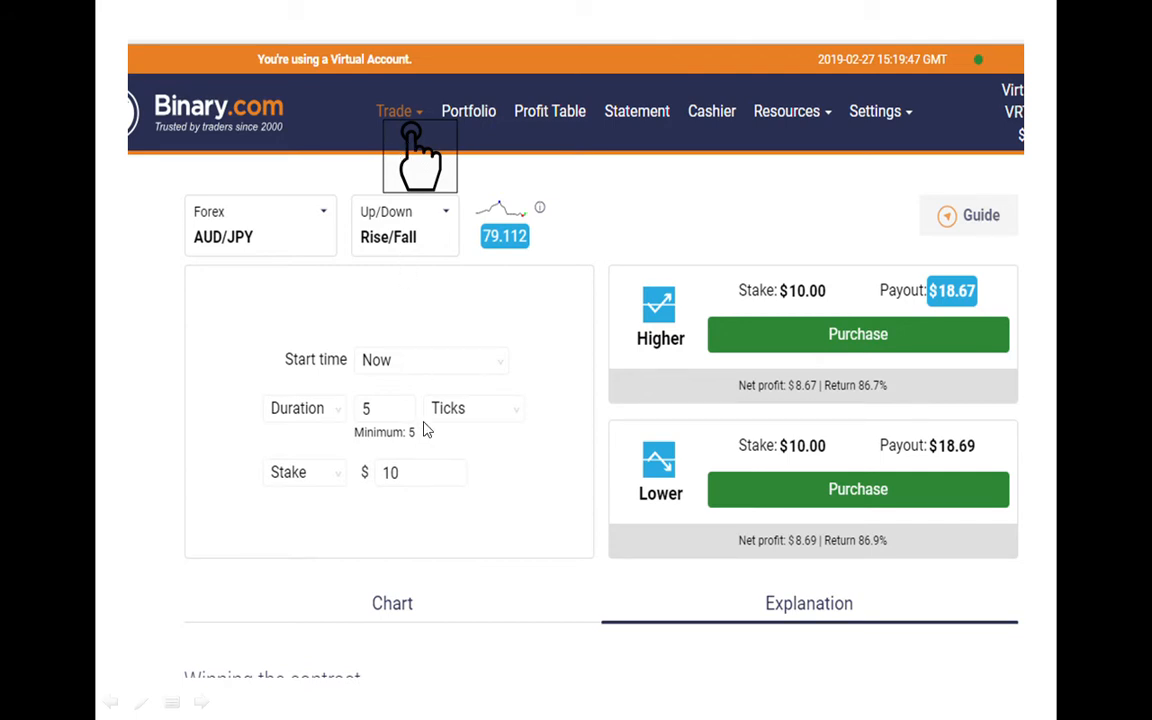
pyautogui.moveTo(432, 216)
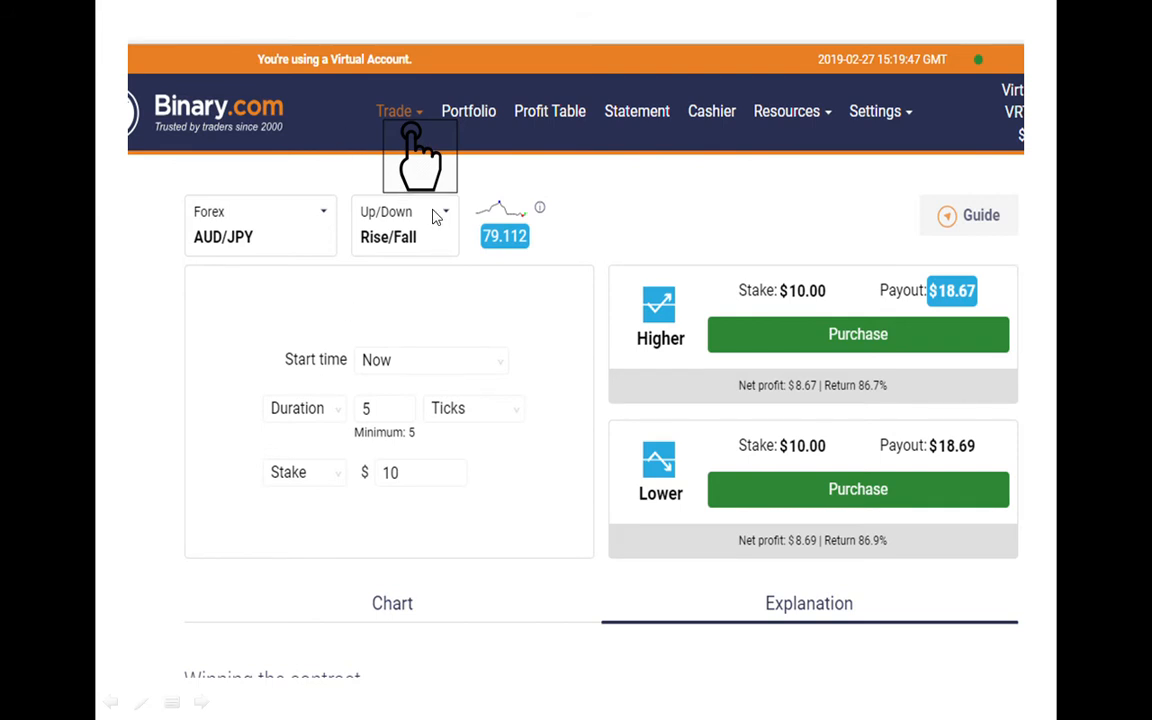
pyautogui.moveTo(408, 188)
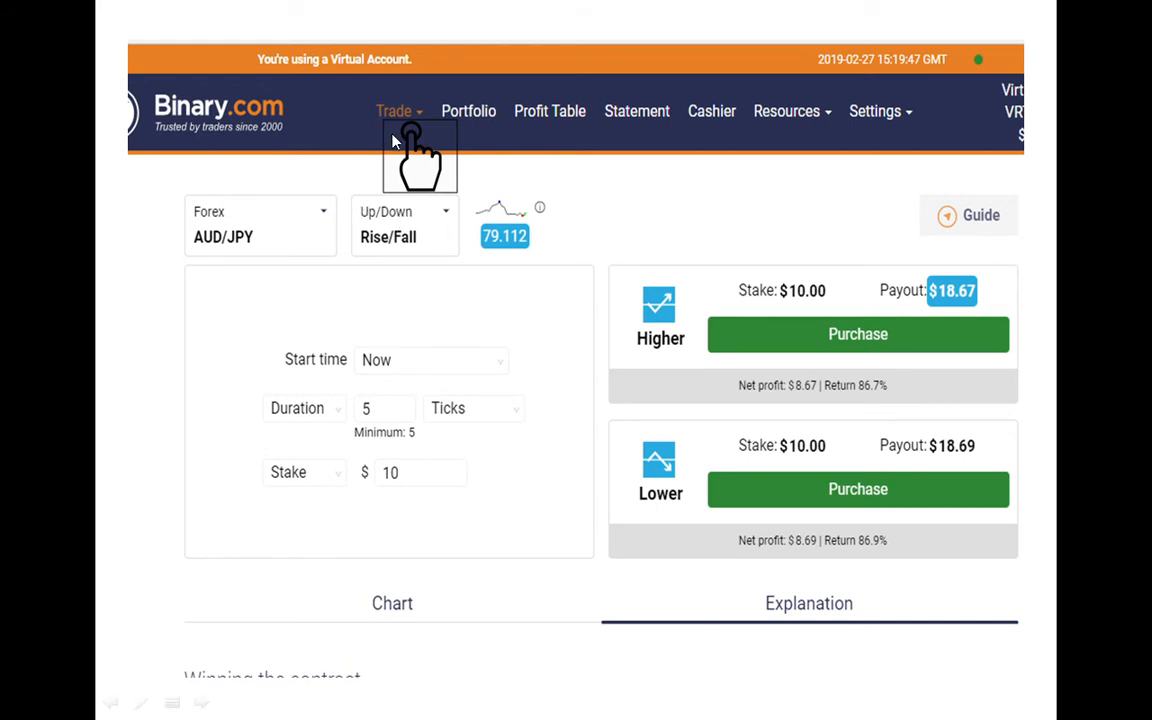
pyautogui.moveTo(396, 118)
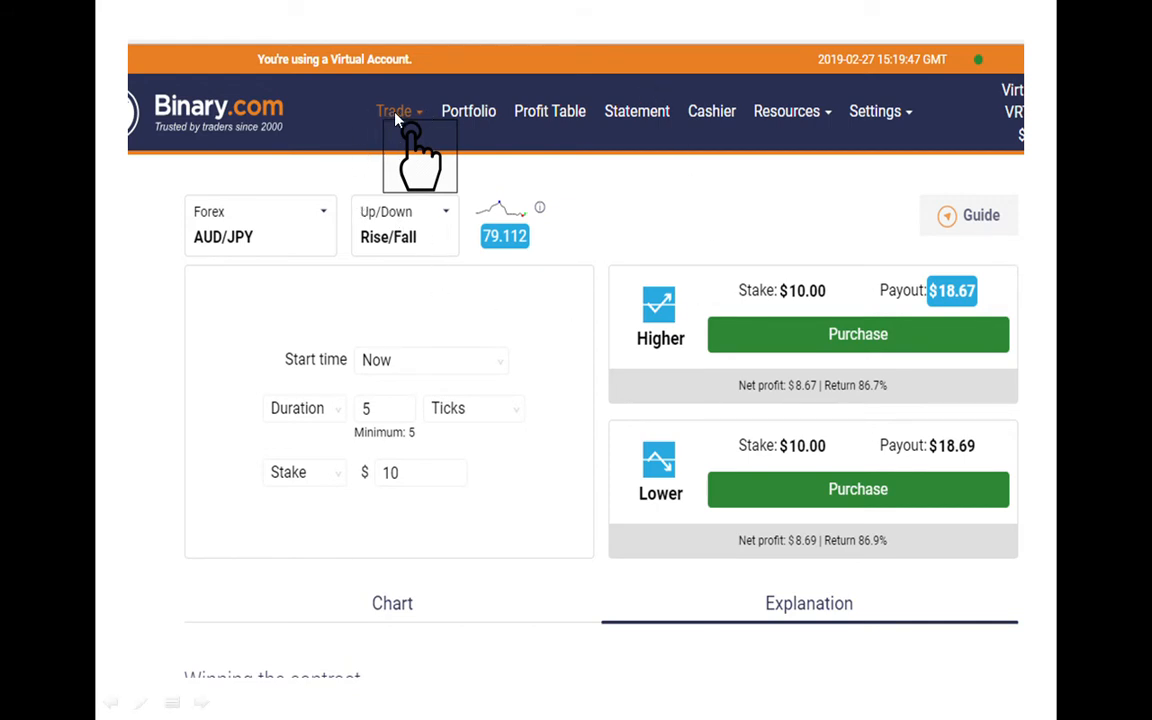
pyautogui.moveTo(410, 130)
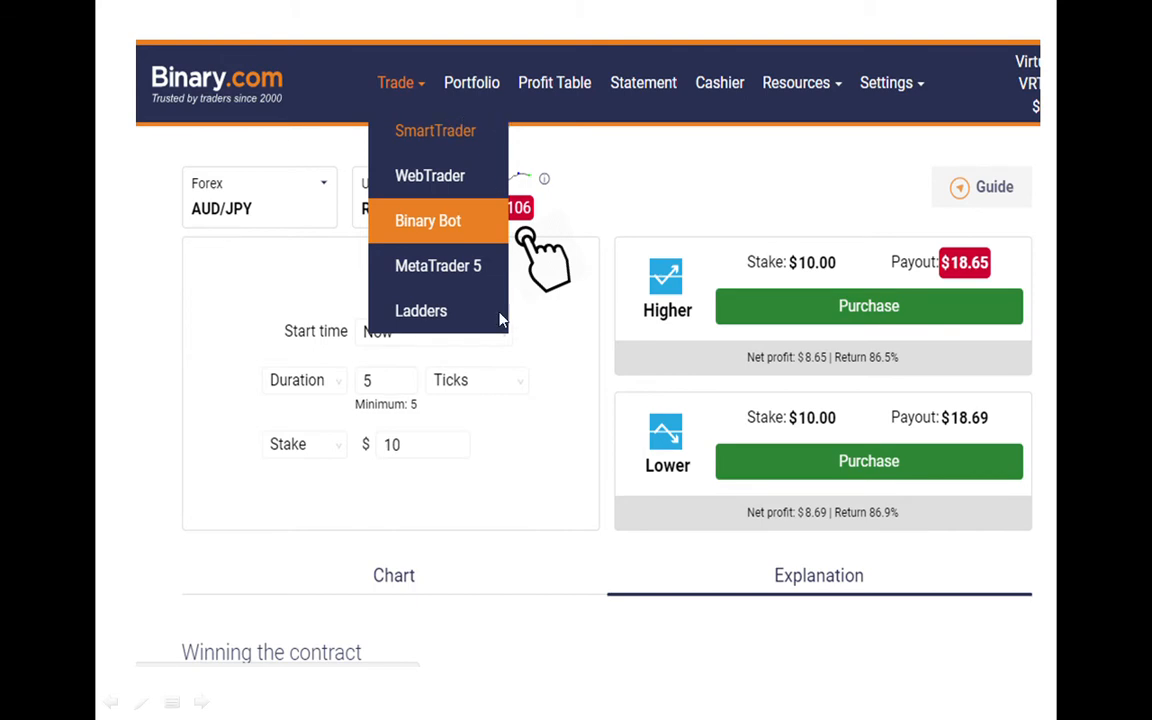
pyautogui.moveTo(460, 148)
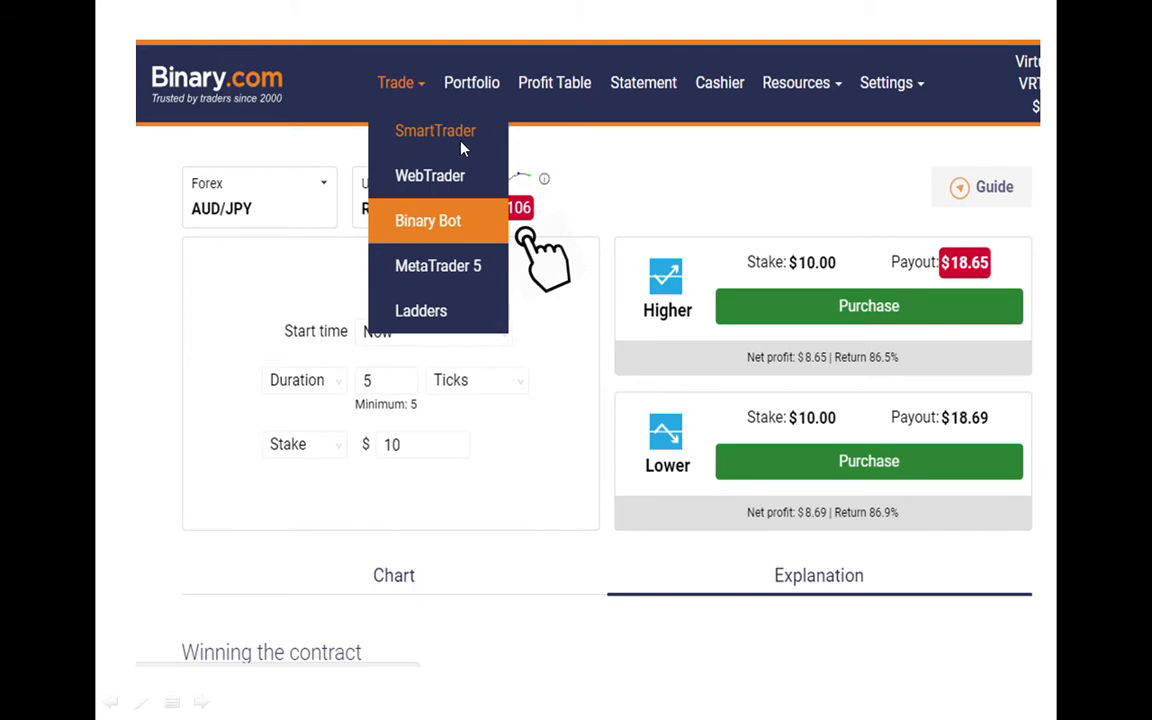
pyautogui.moveTo(404, 236)
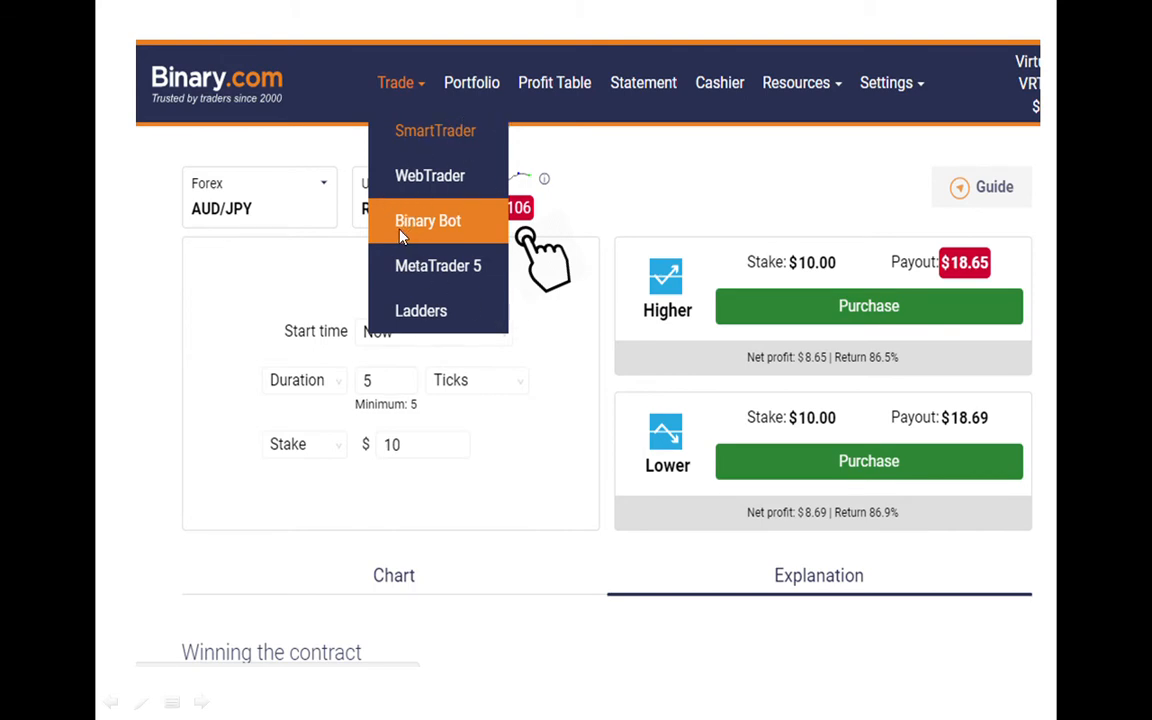
pyautogui.moveTo(448, 228)
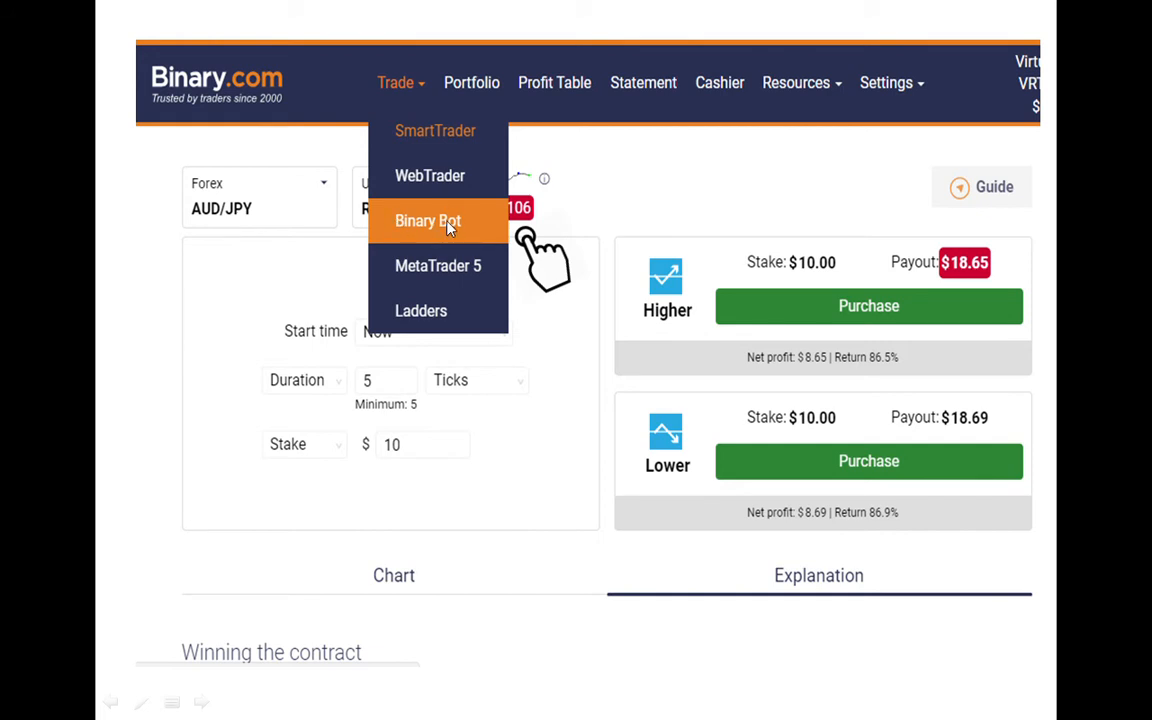
pyautogui.moveTo(408, 88)
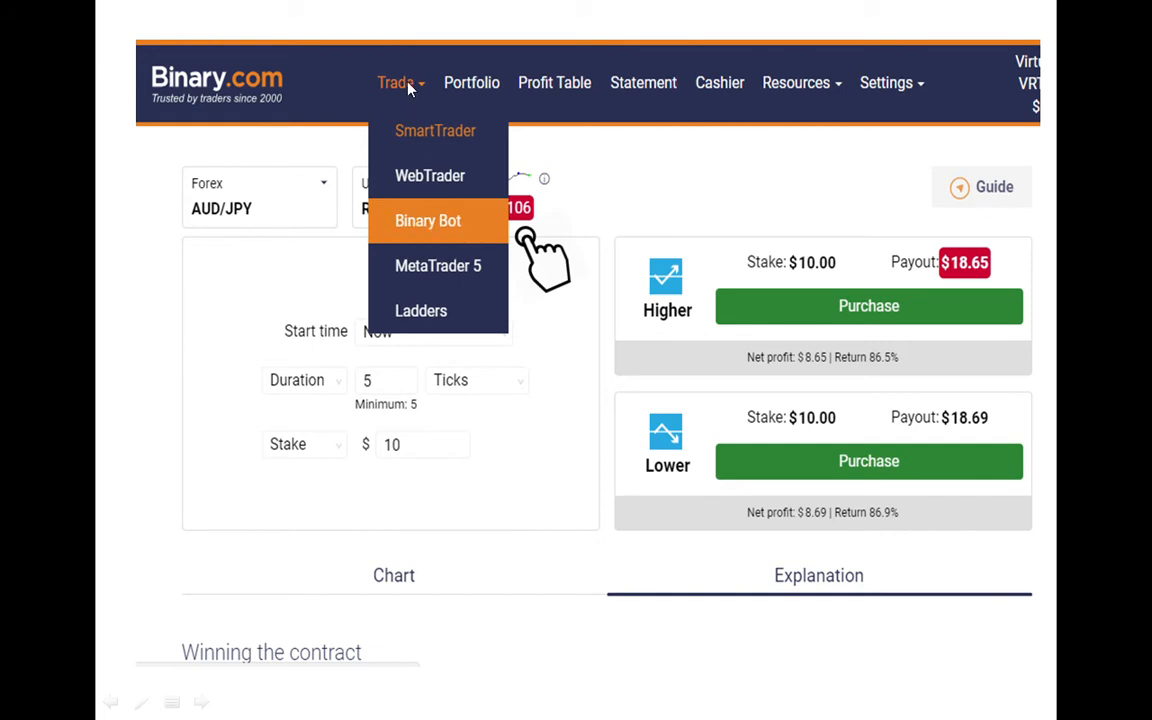
pyautogui.moveTo(470, 232)
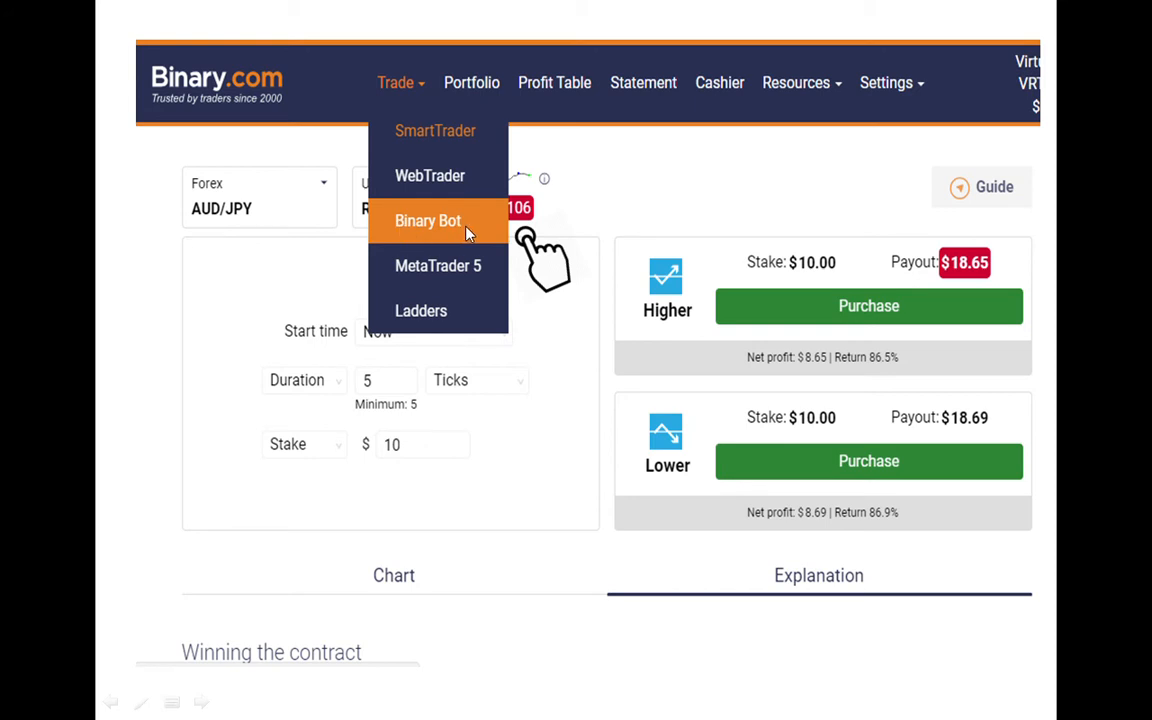
pyautogui.moveTo(478, 198)
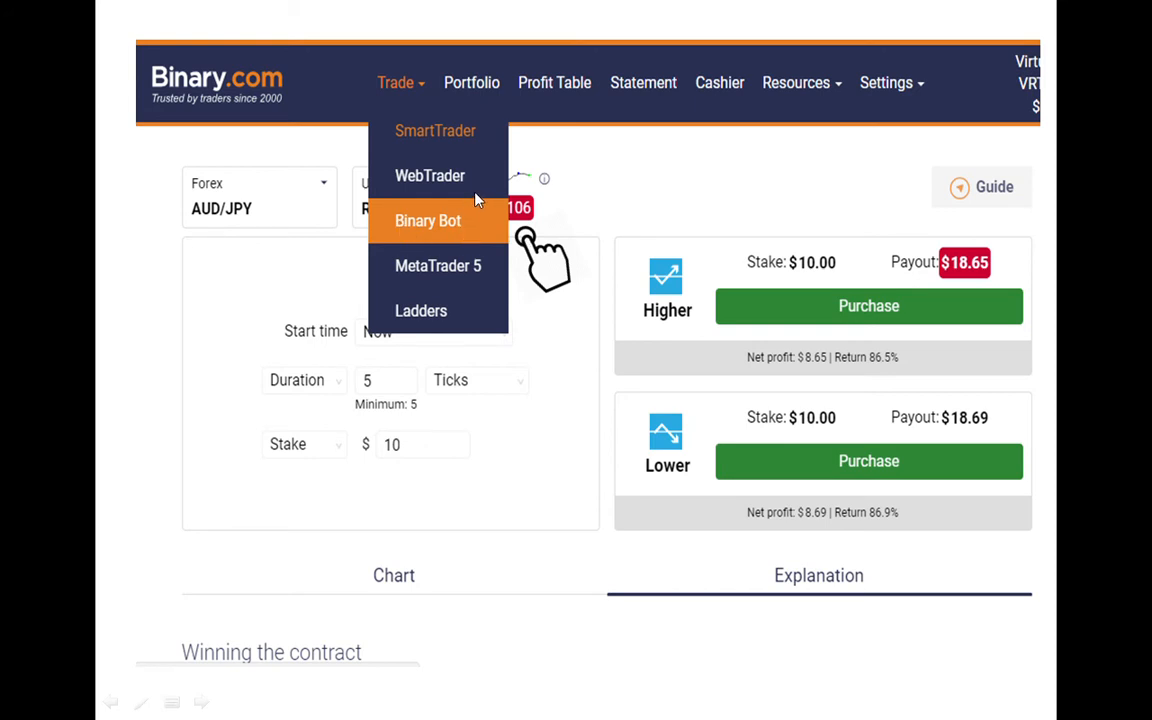
# - Choose Binary Bot from the Trade menu to reach its introduction page
pyautogui.click(428, 220)
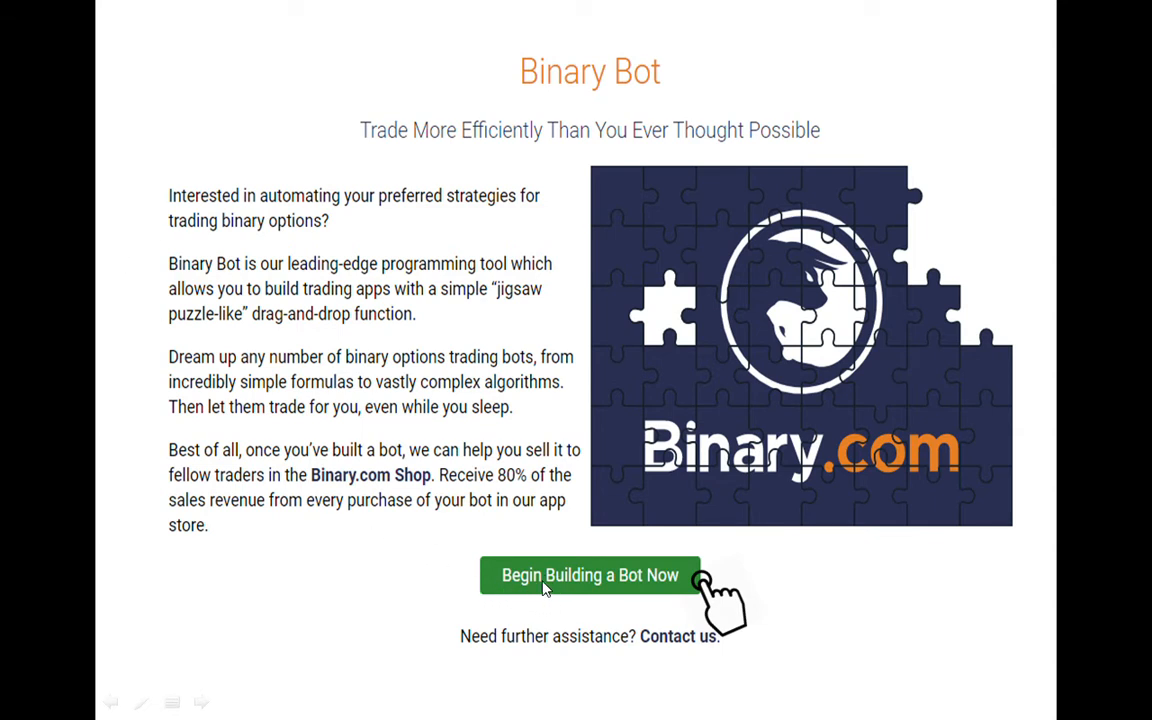
pyautogui.moveTo(696, 592)
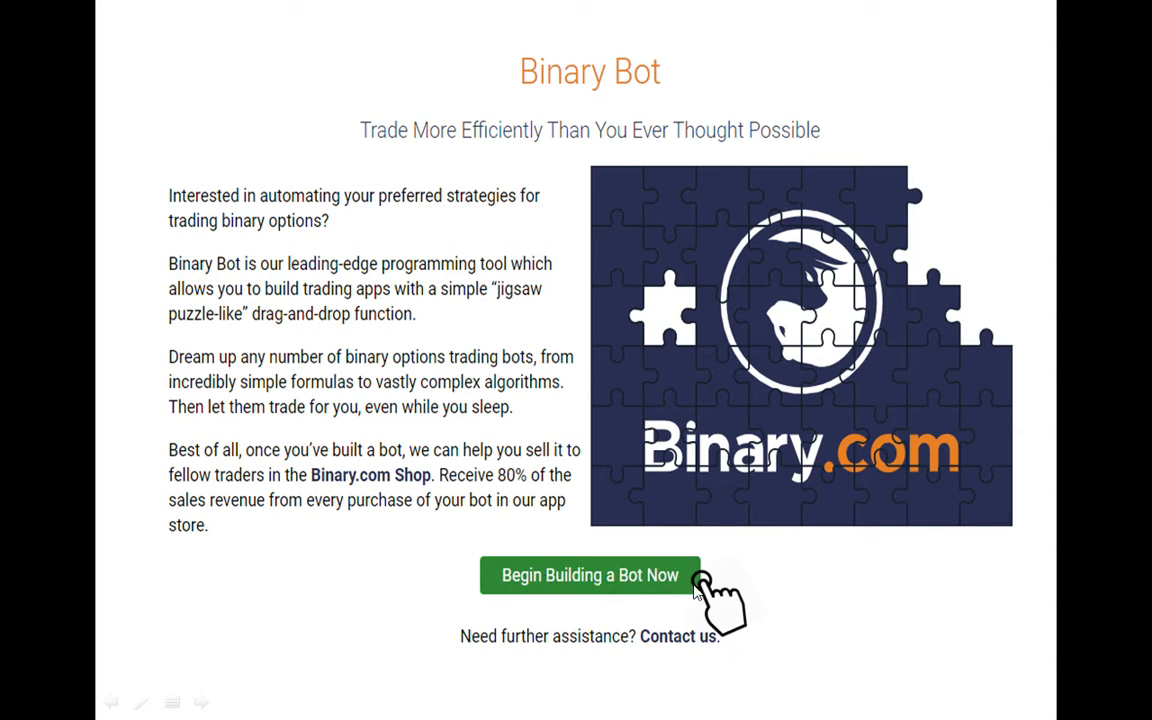
pyautogui.moveTo(670, 576)
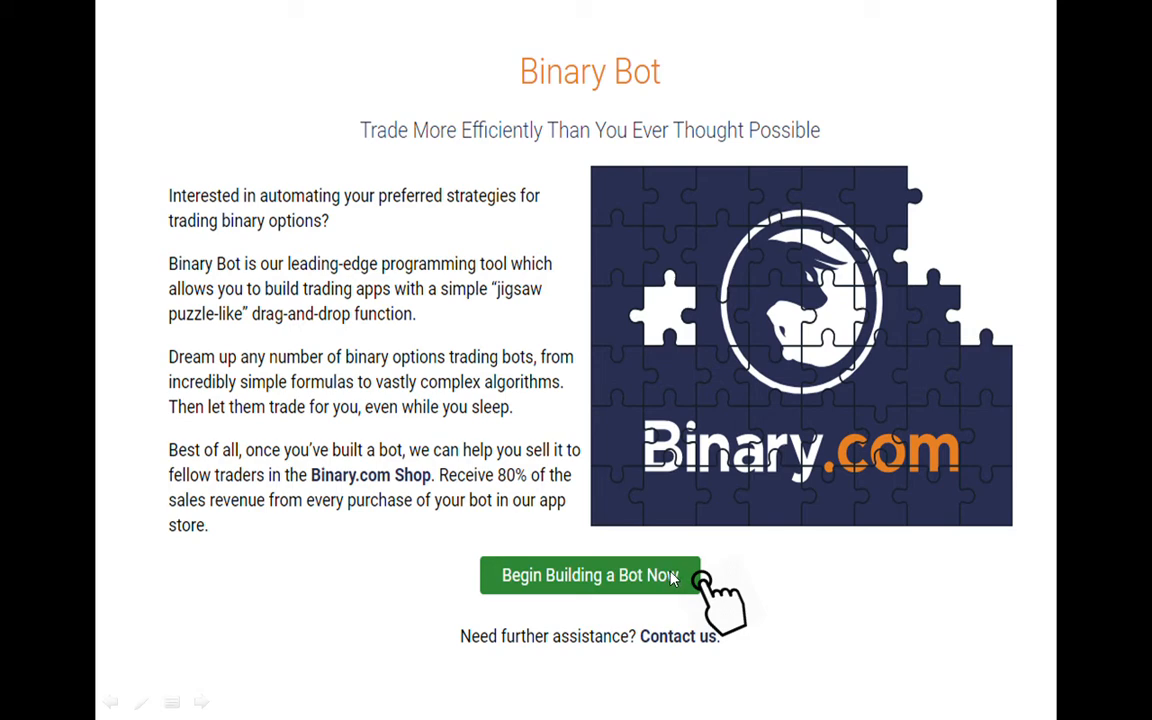
pyautogui.moveTo(672, 580)
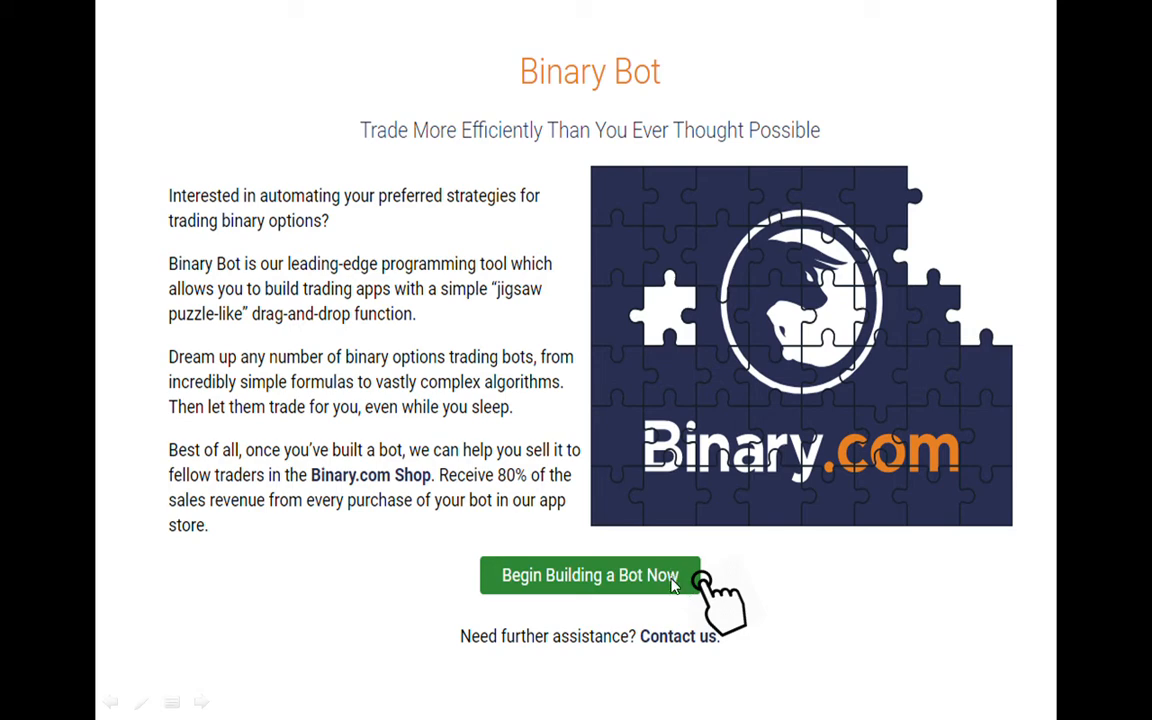
# - Begin building a bot, loading the workspace with default Forex AUD Index Rise/Fall blocks
pyautogui.click(588, 576)
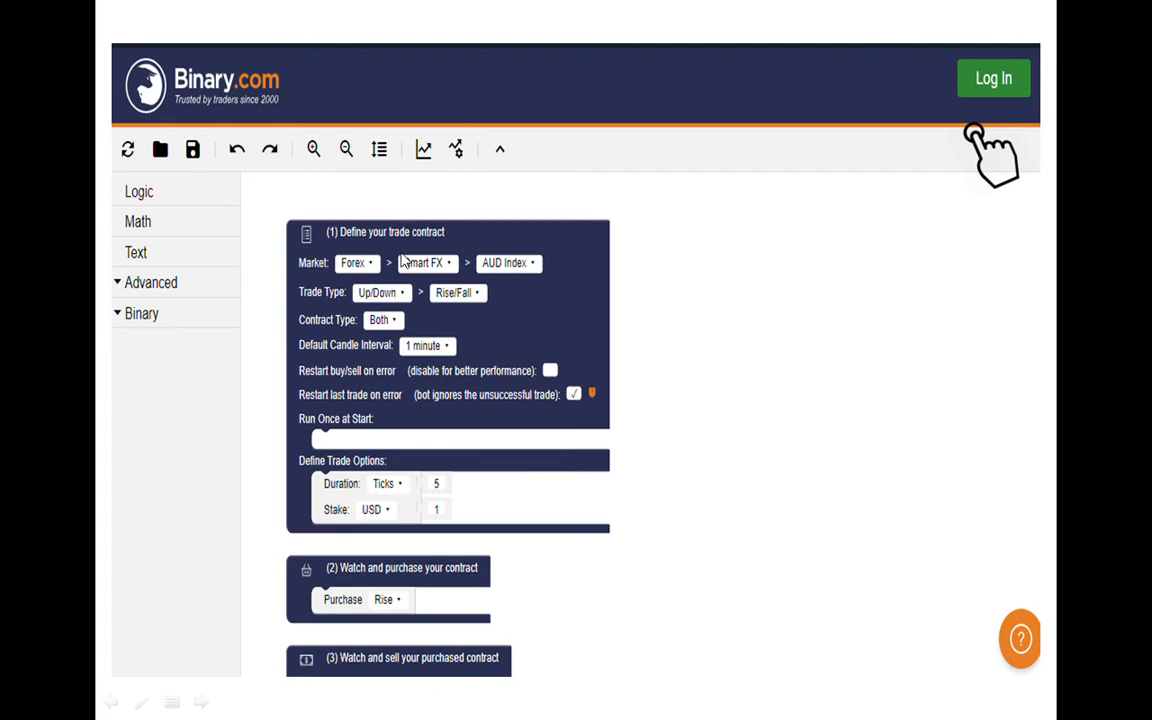
pyautogui.moveTo(422, 176)
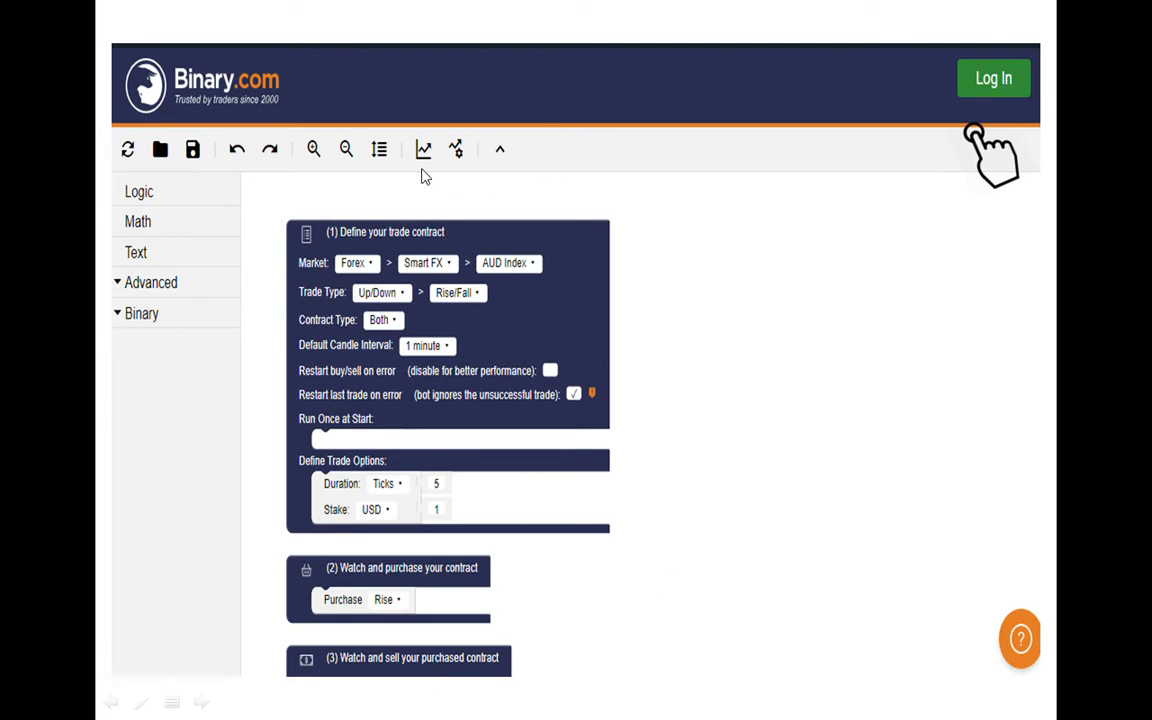
pyautogui.moveTo(362, 90)
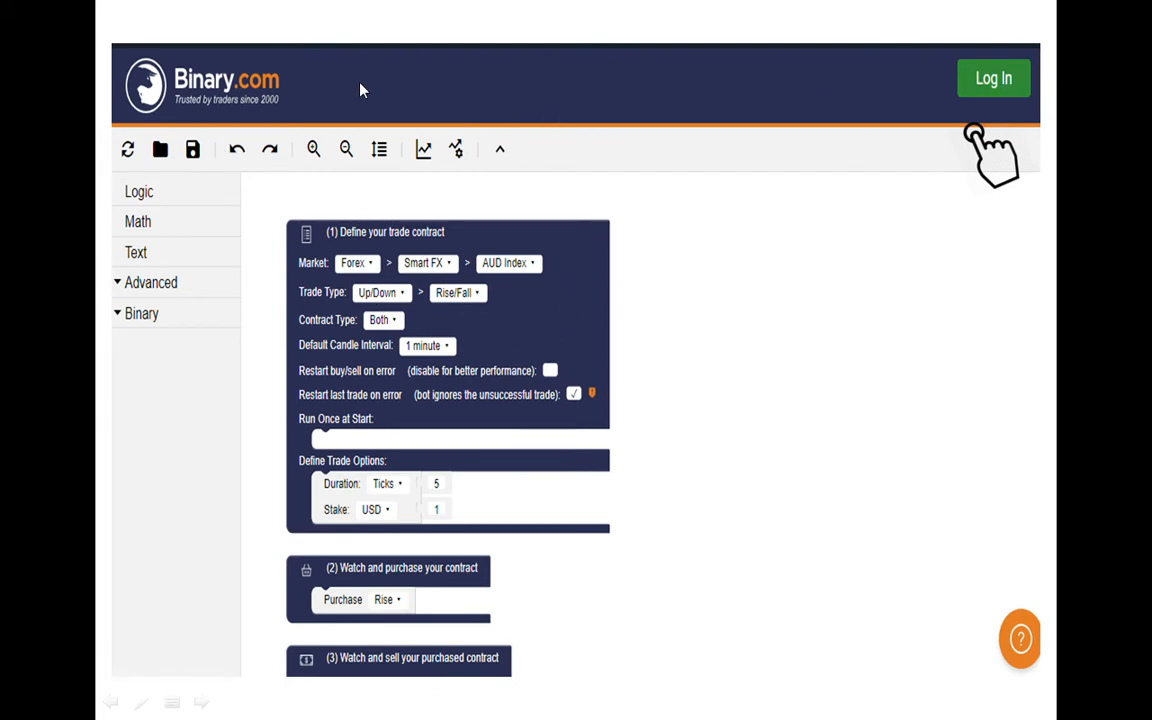
pyautogui.moveTo(636, 84)
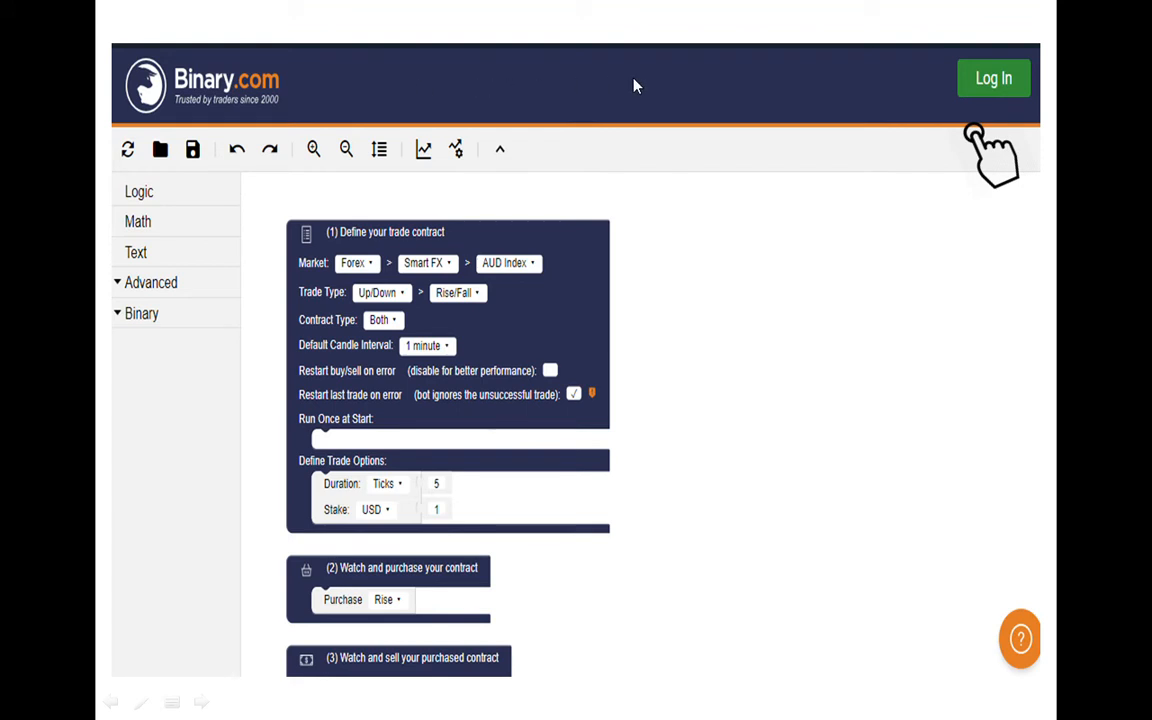
pyautogui.moveTo(560, 318)
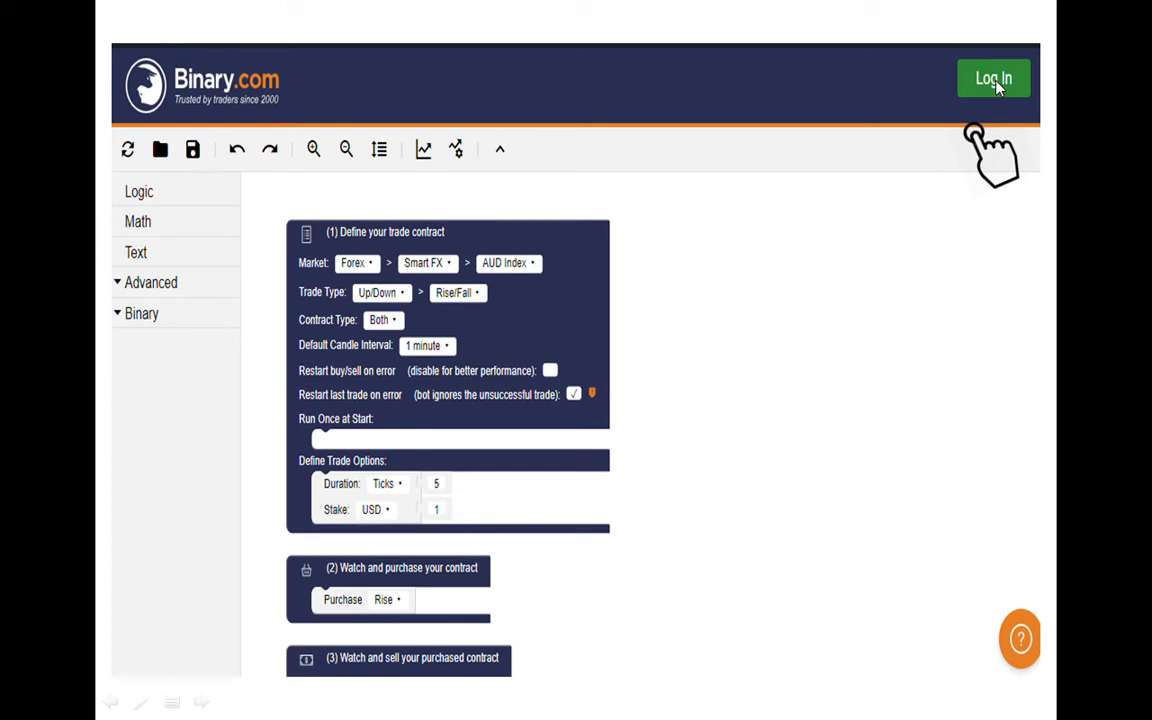
pyautogui.moveTo(730, 240)
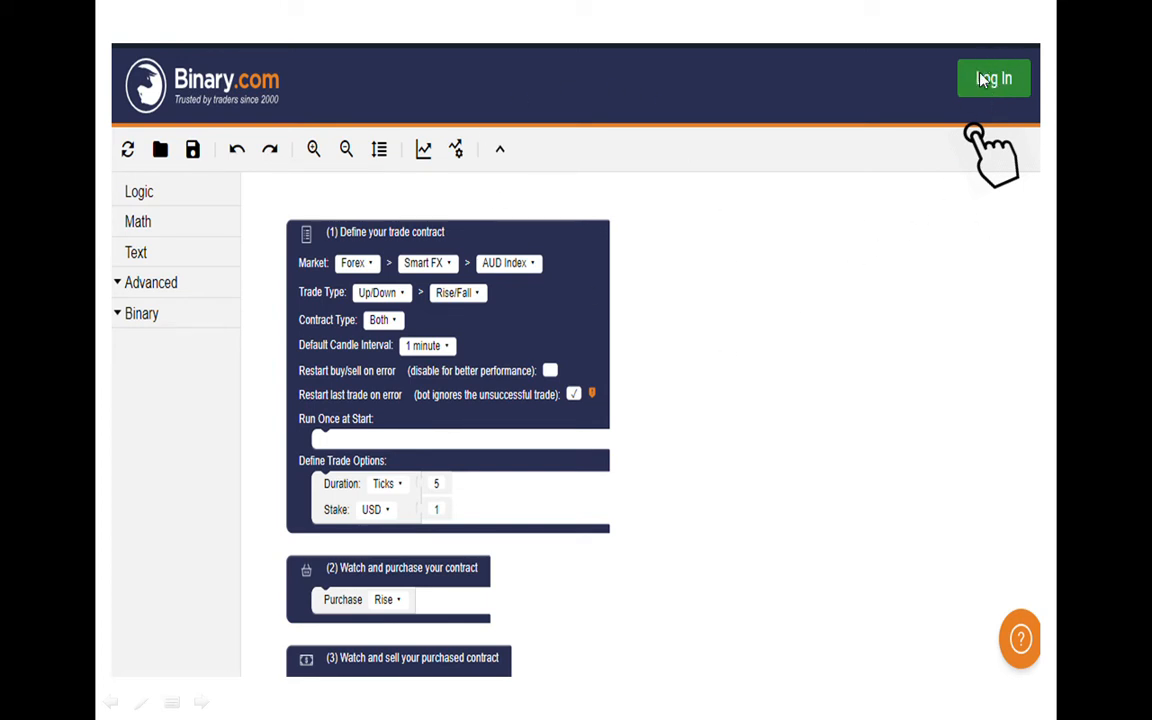
pyautogui.click(992, 78)
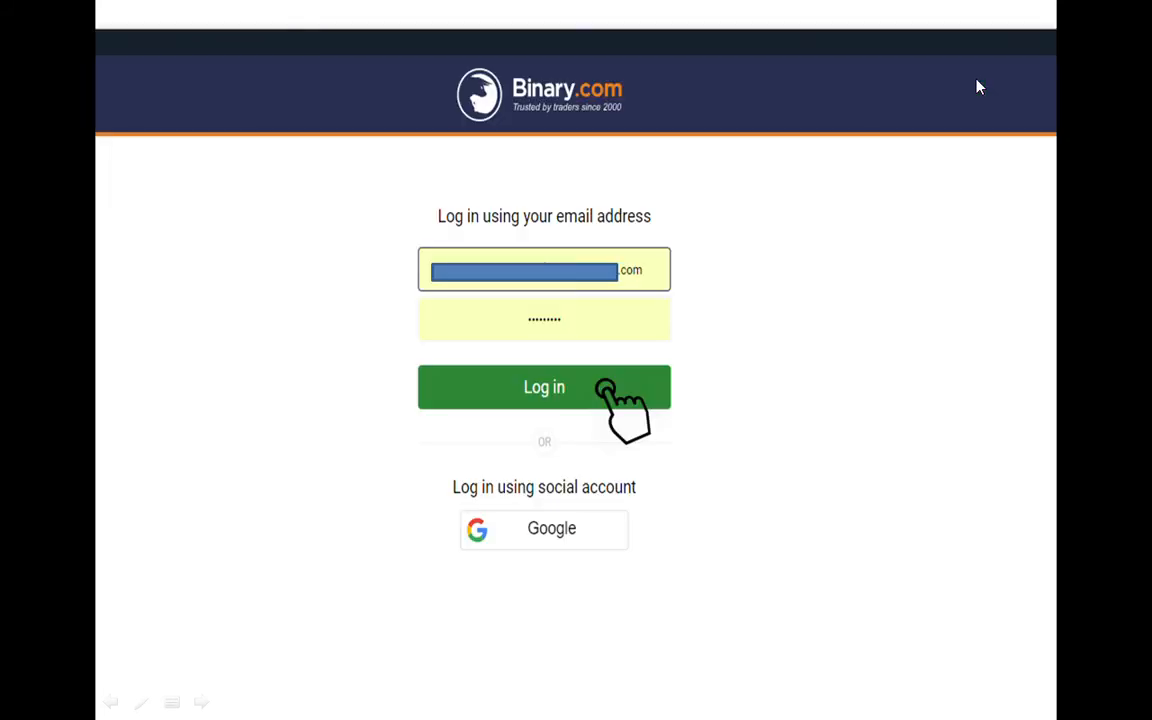
pyautogui.moveTo(660, 296)
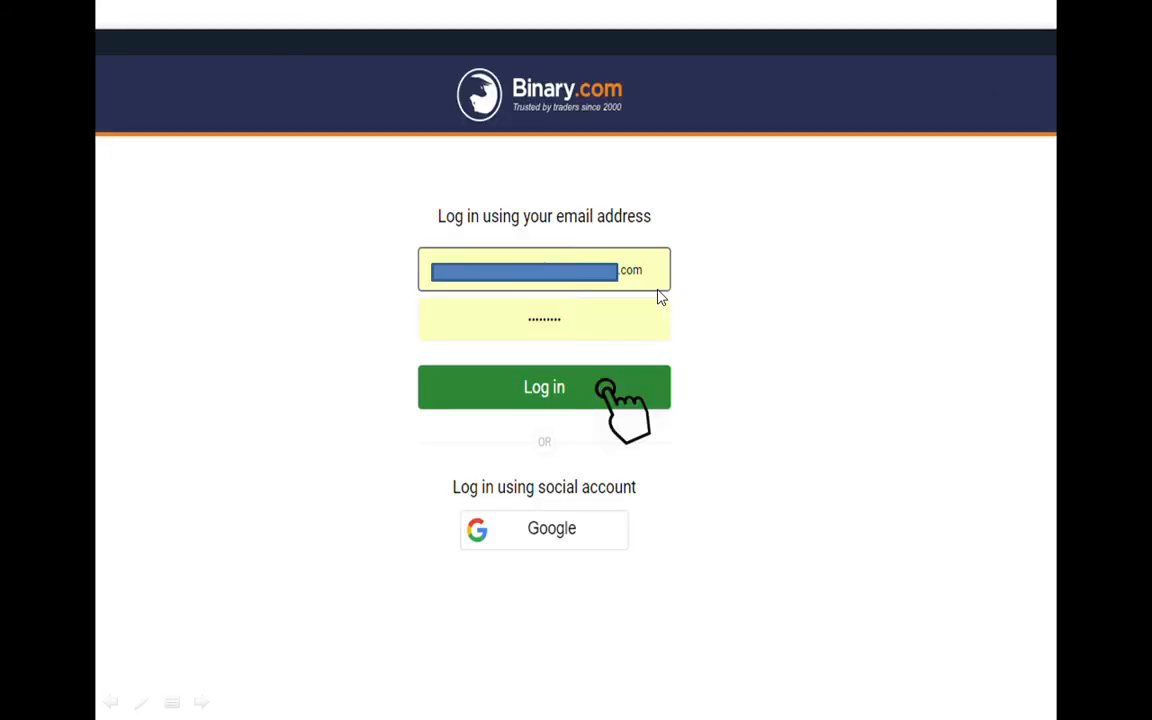
pyautogui.moveTo(640, 280)
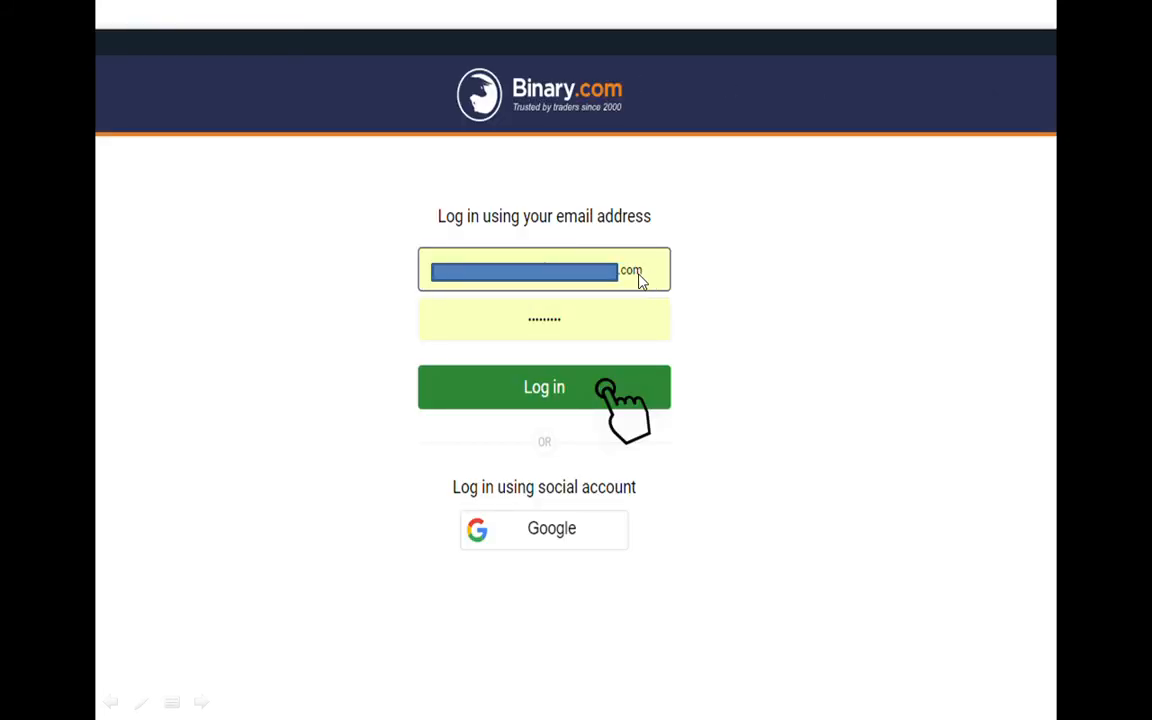
pyautogui.moveTo(596, 292)
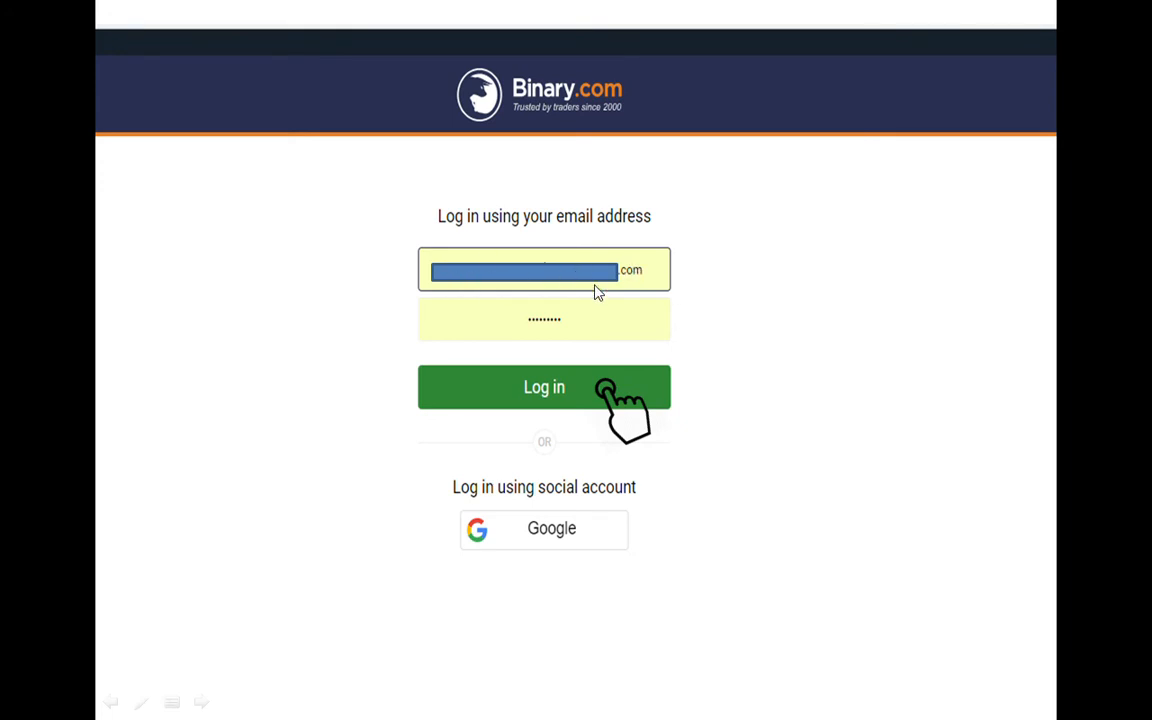
pyautogui.moveTo(584, 388)
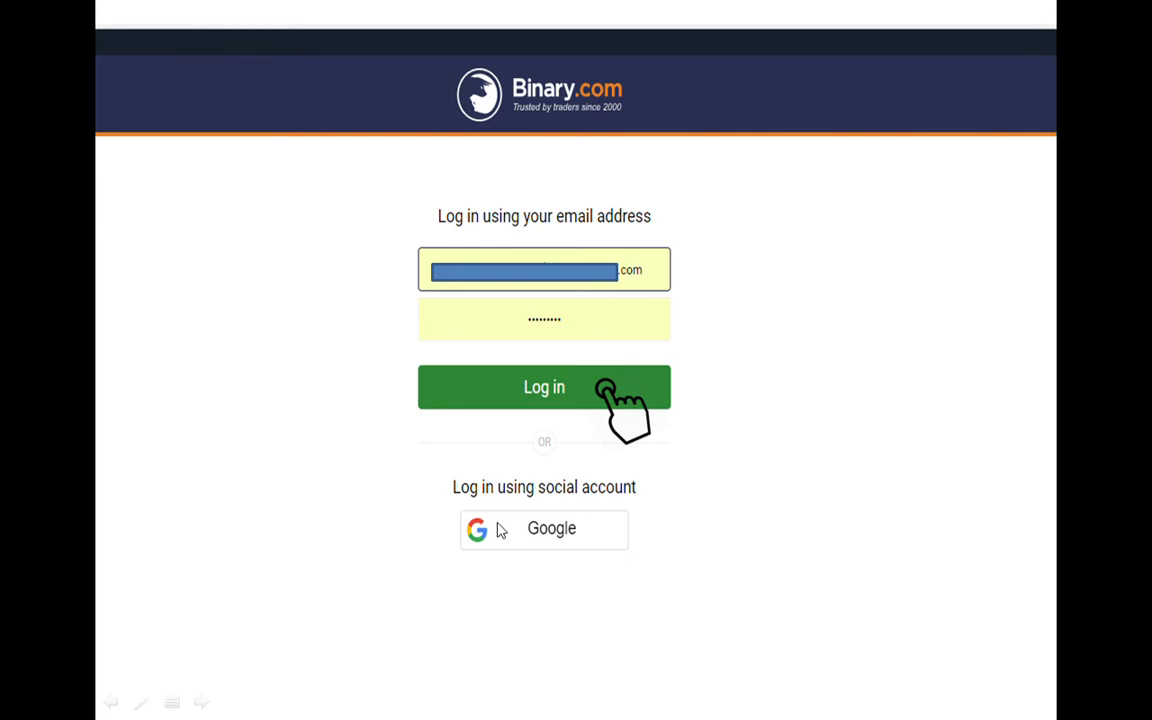
pyautogui.moveTo(570, 536)
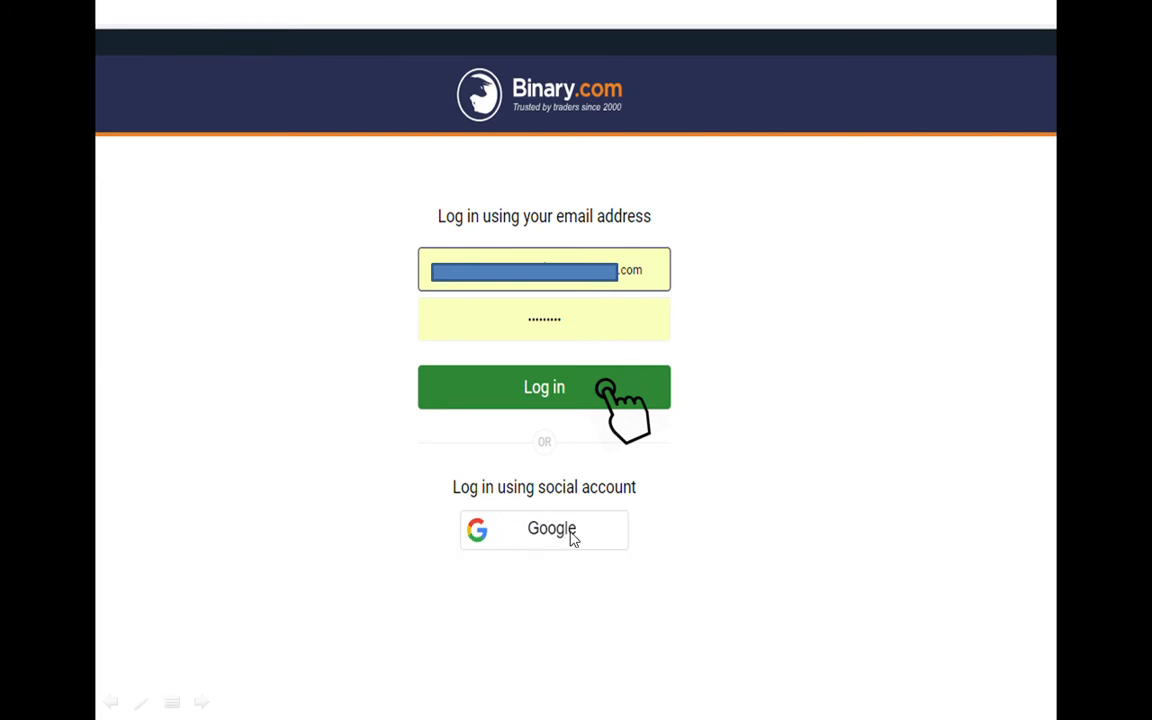
pyautogui.moveTo(616, 104)
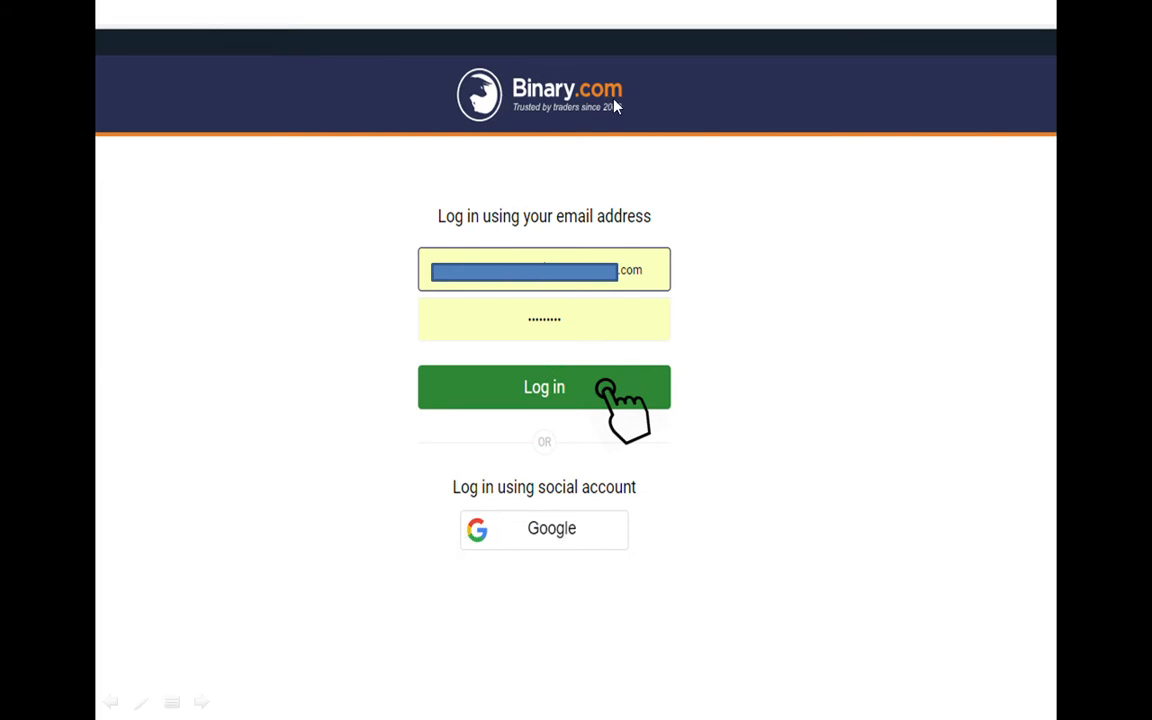
pyautogui.moveTo(832, 292)
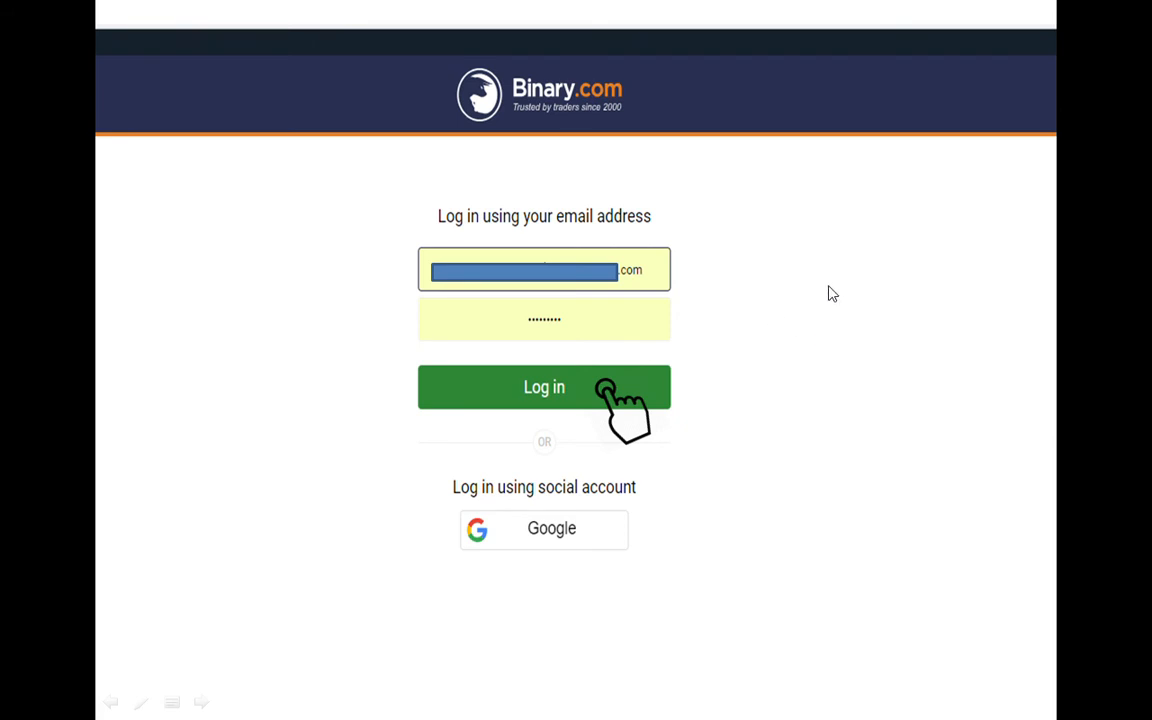
pyautogui.moveTo(436, 270)
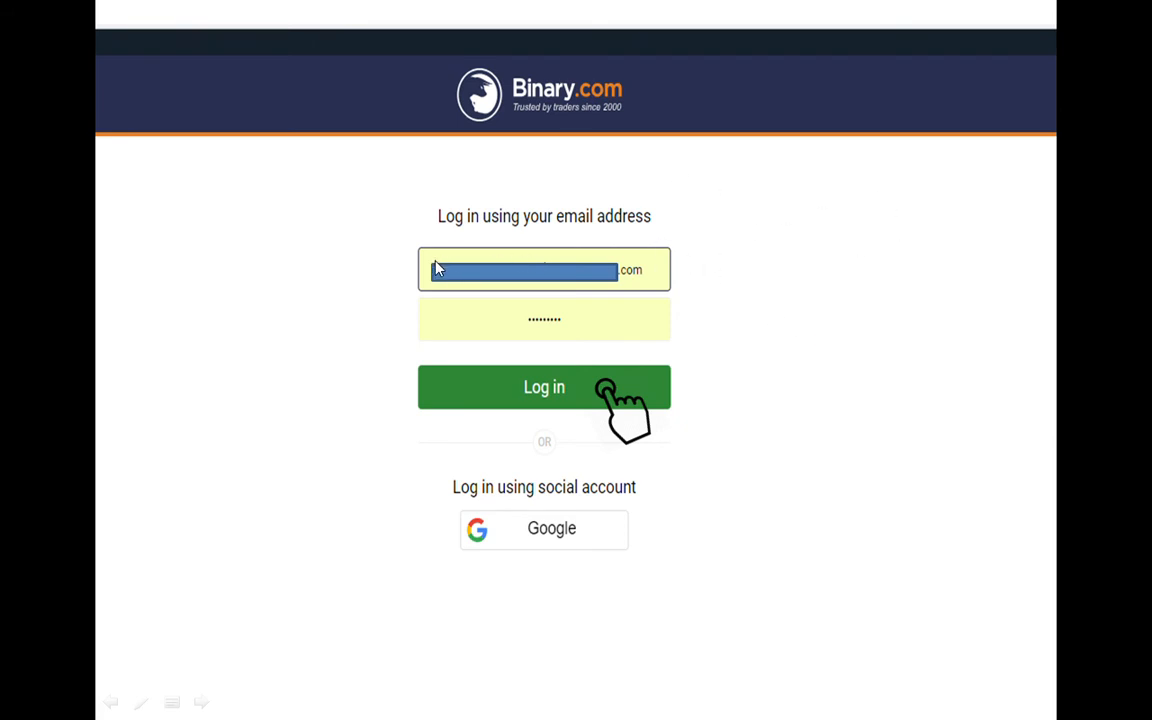
pyautogui.moveTo(556, 280)
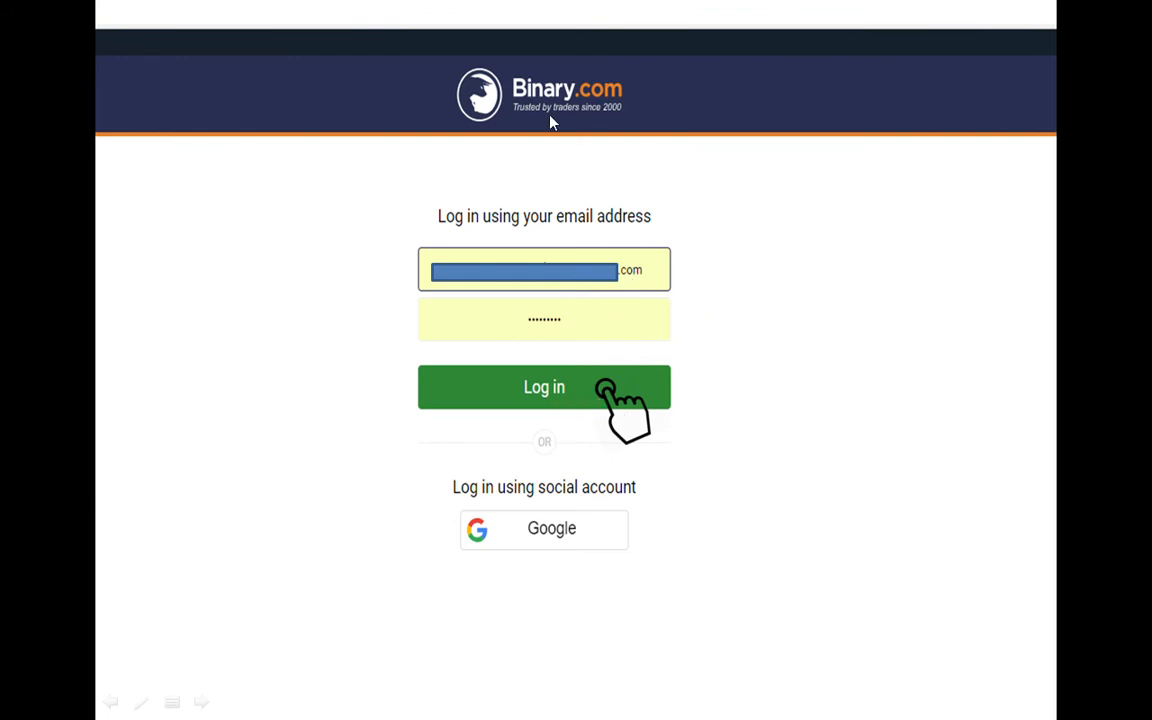
pyautogui.moveTo(284, 182)
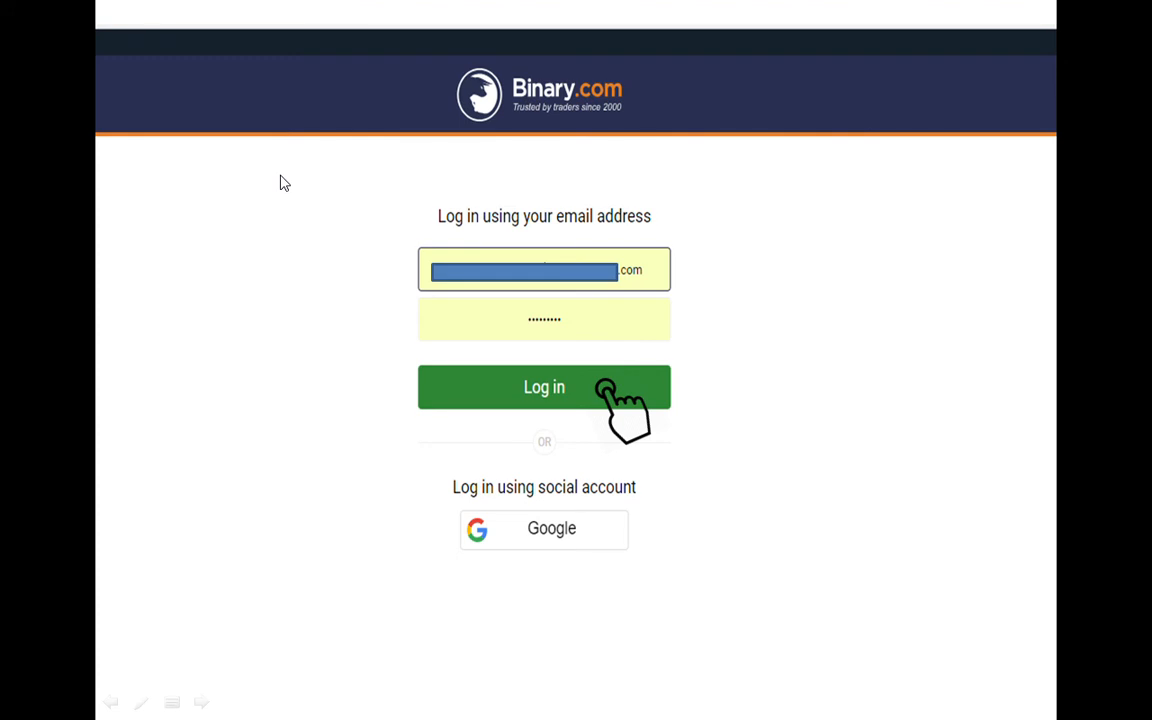
pyautogui.moveTo(588, 372)
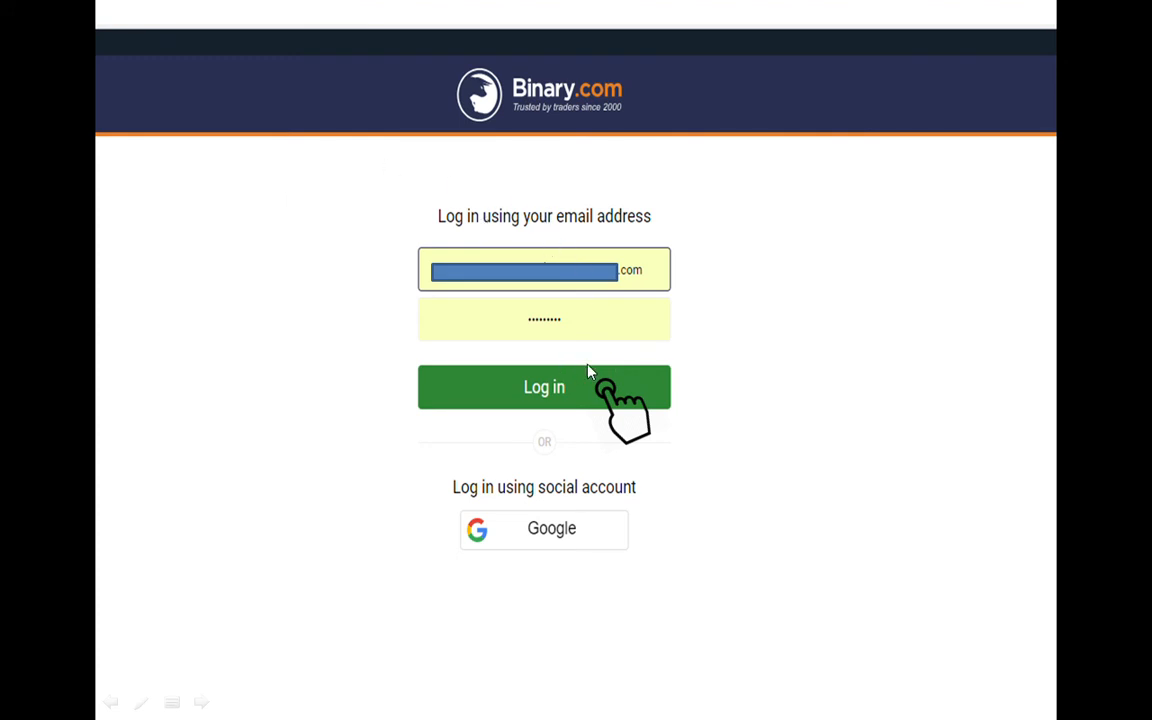
pyautogui.moveTo(772, 332)
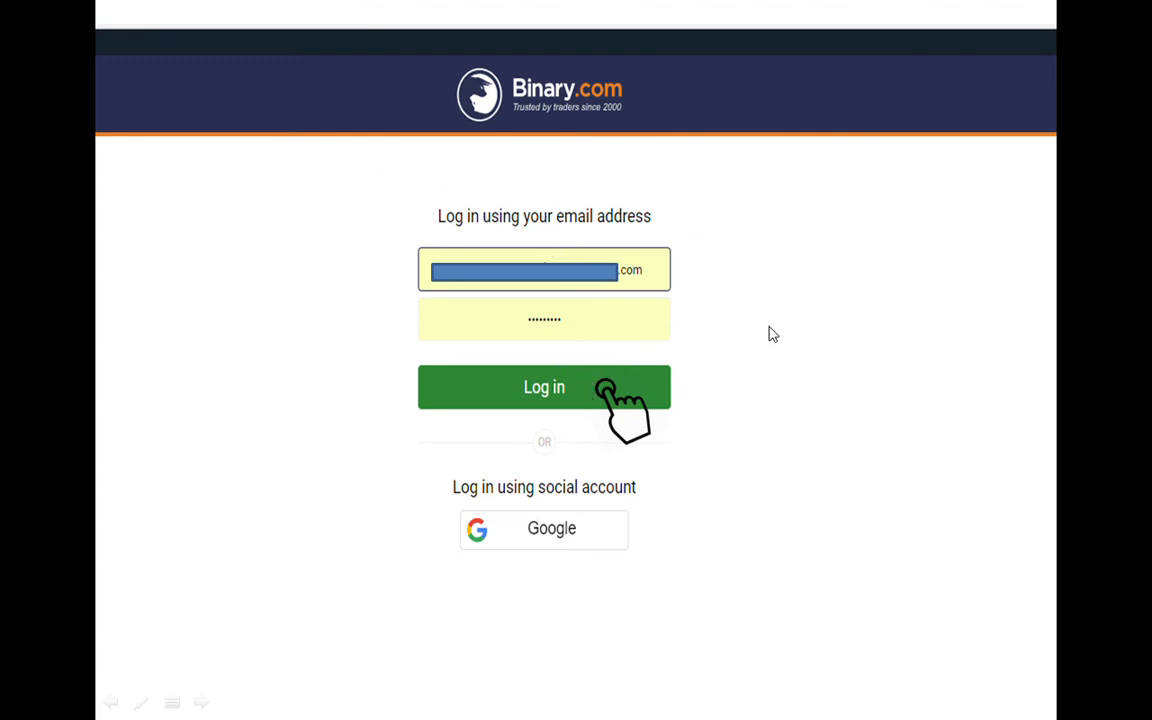
pyautogui.click(544, 388)
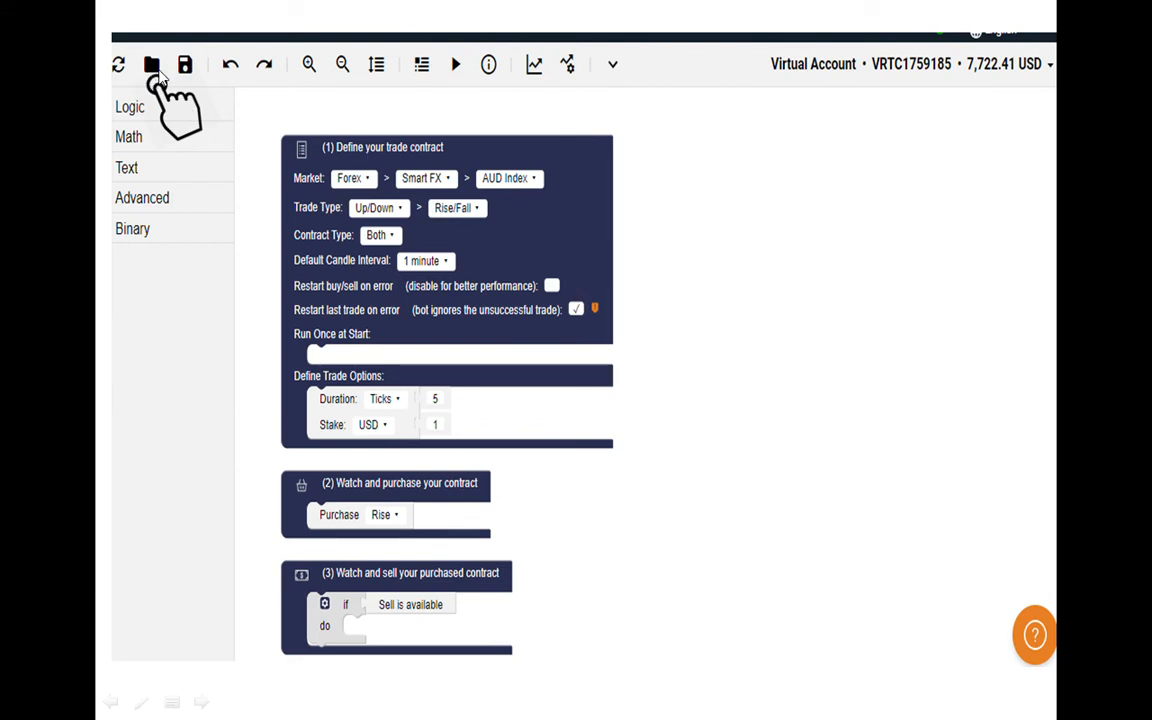
pyautogui.moveTo(158, 84)
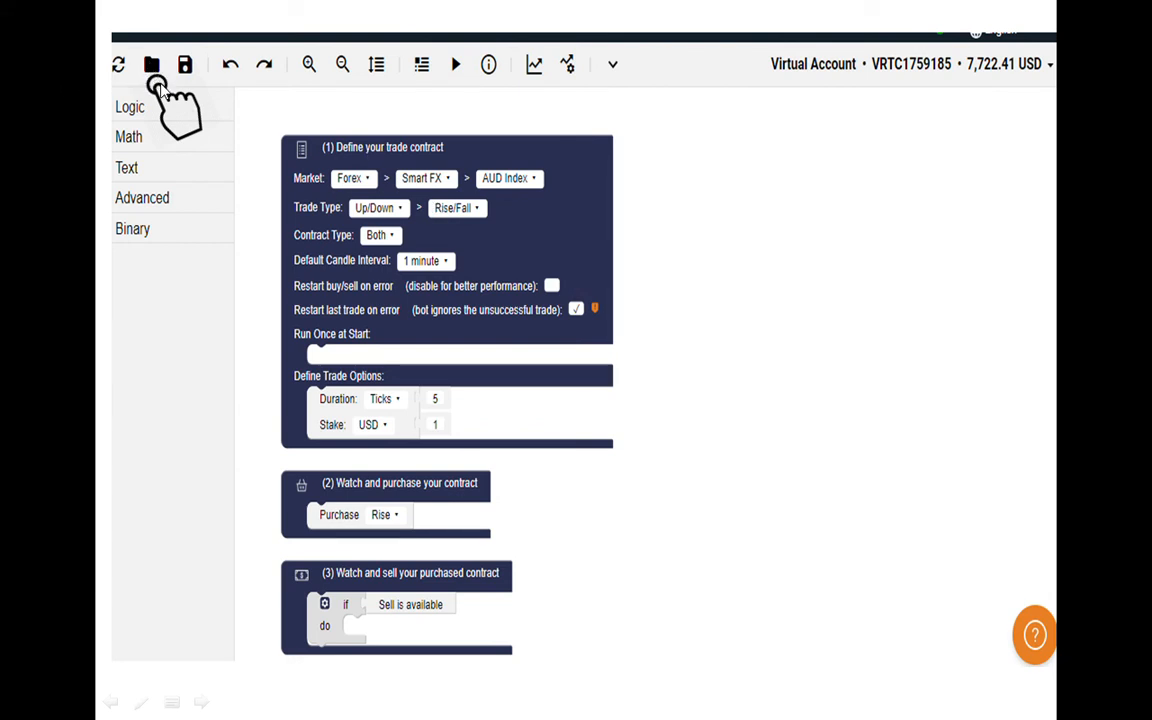
pyautogui.moveTo(170, 110)
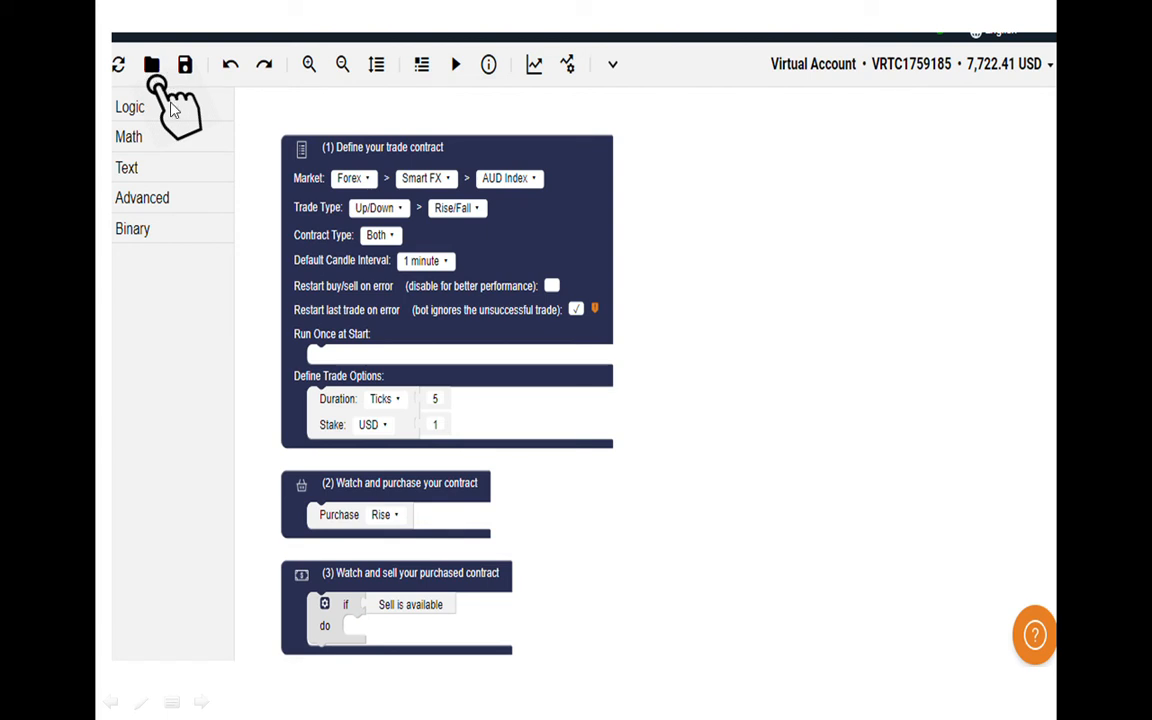
pyautogui.moveTo(156, 76)
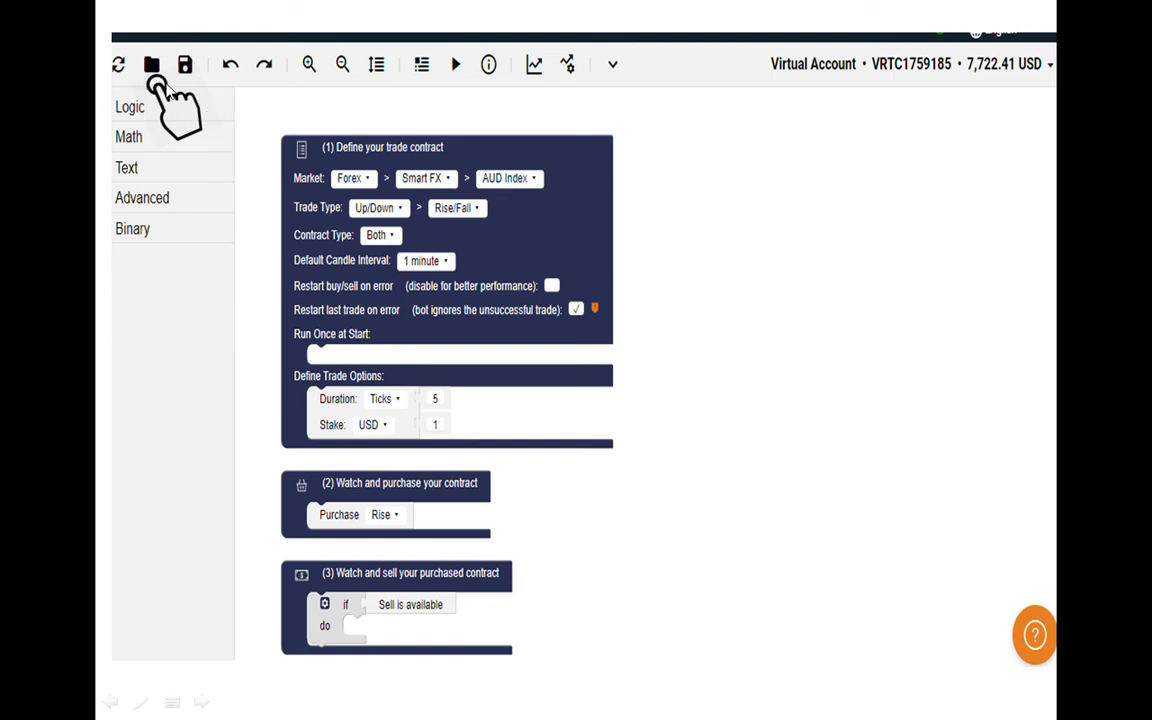
pyautogui.moveTo(150, 76)
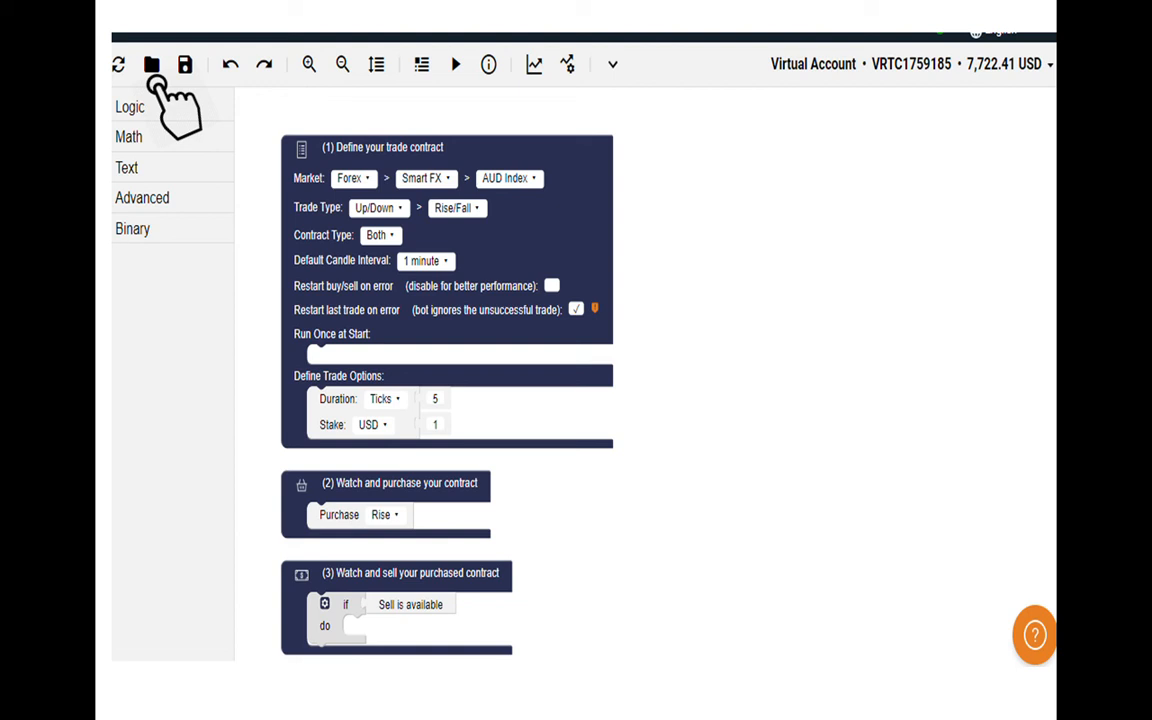
# - Start loading a saved strategy, bringing up the file browser of bot files
pyautogui.click(152, 64)
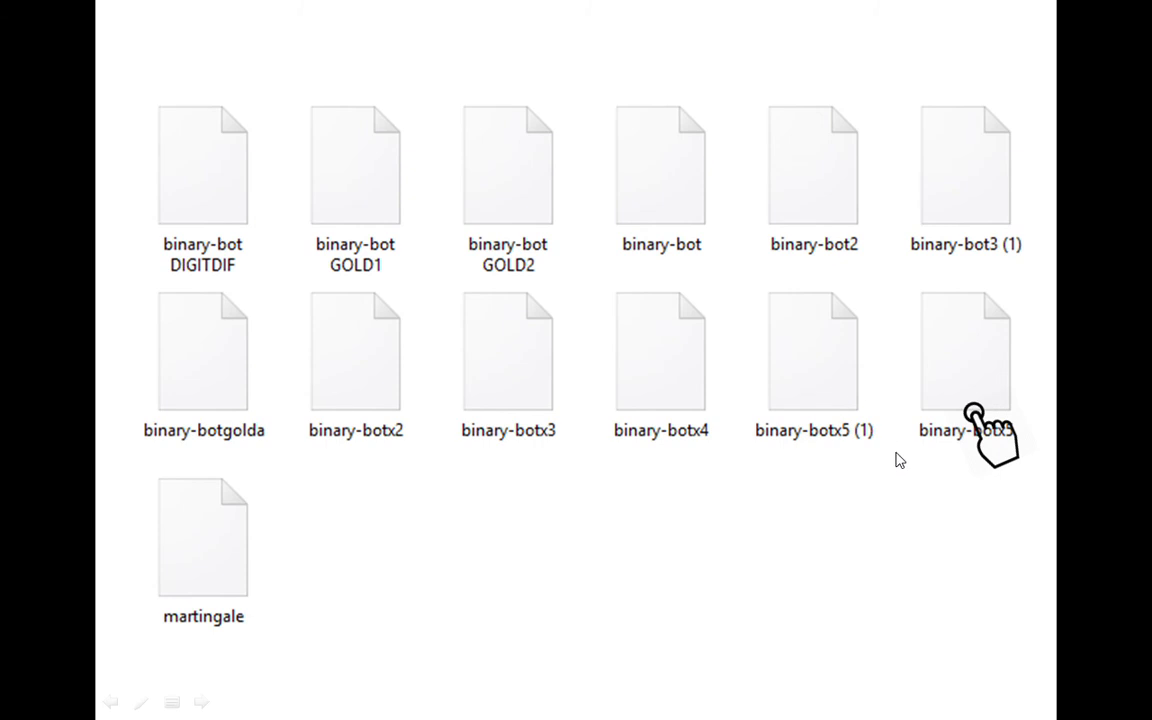
pyautogui.moveTo(1004, 476)
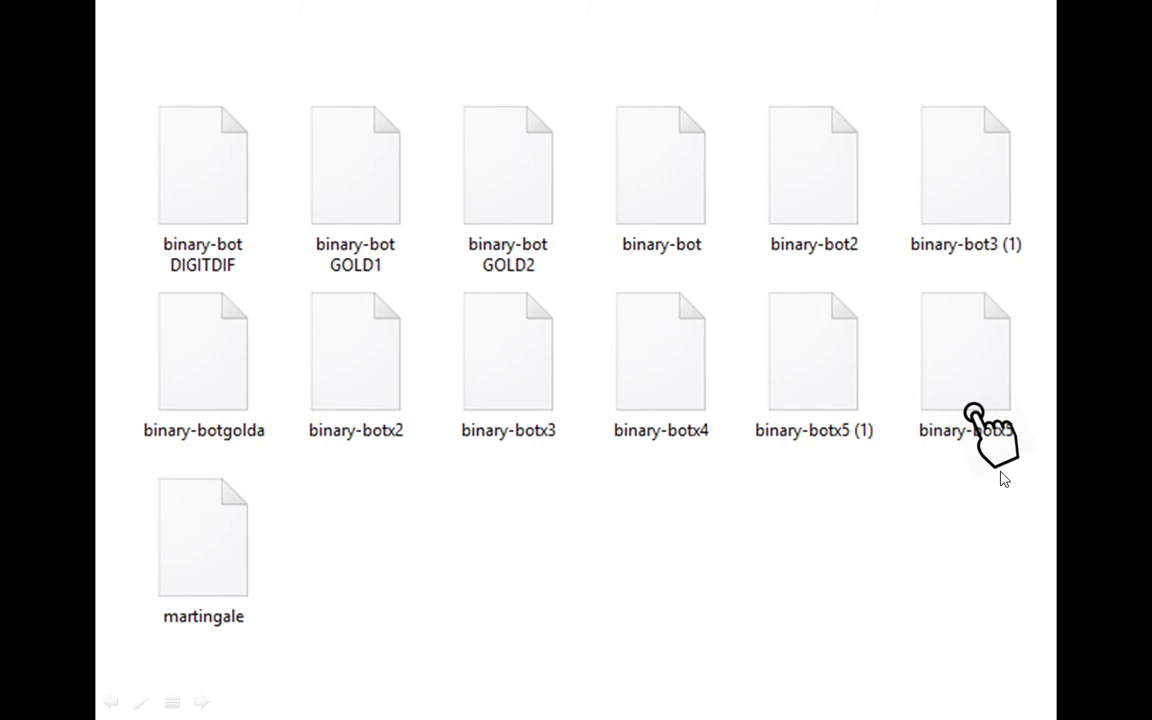
pyautogui.moveTo(984, 424)
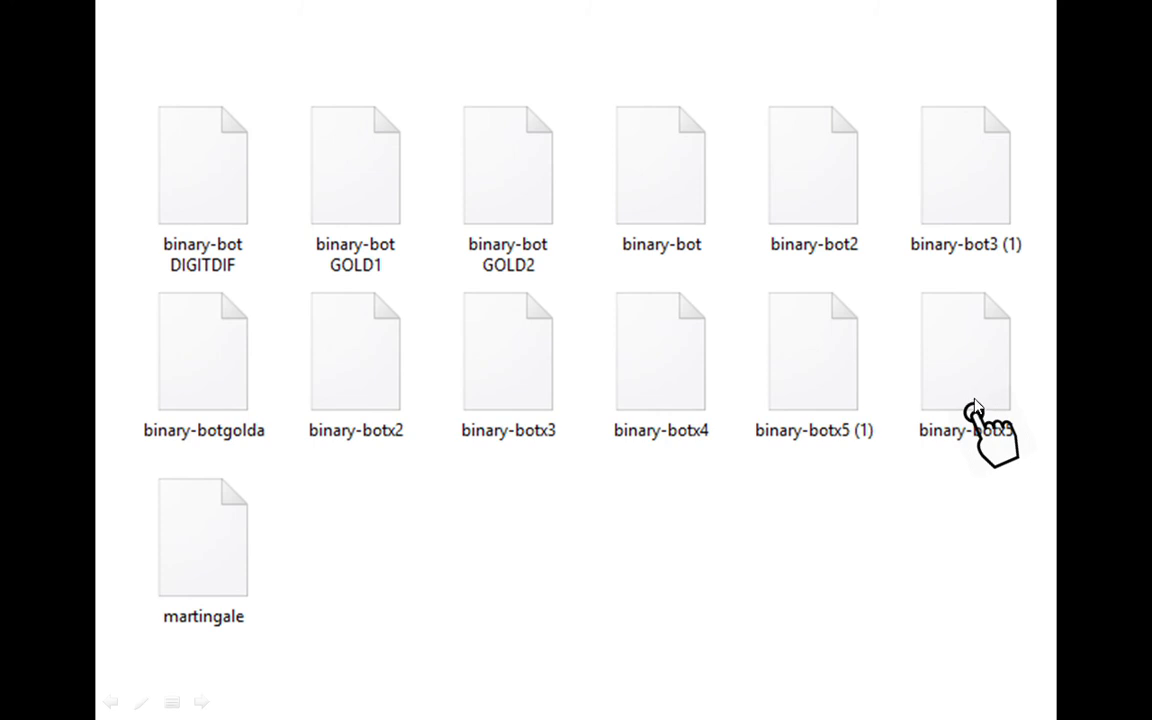
pyautogui.moveTo(232, 156)
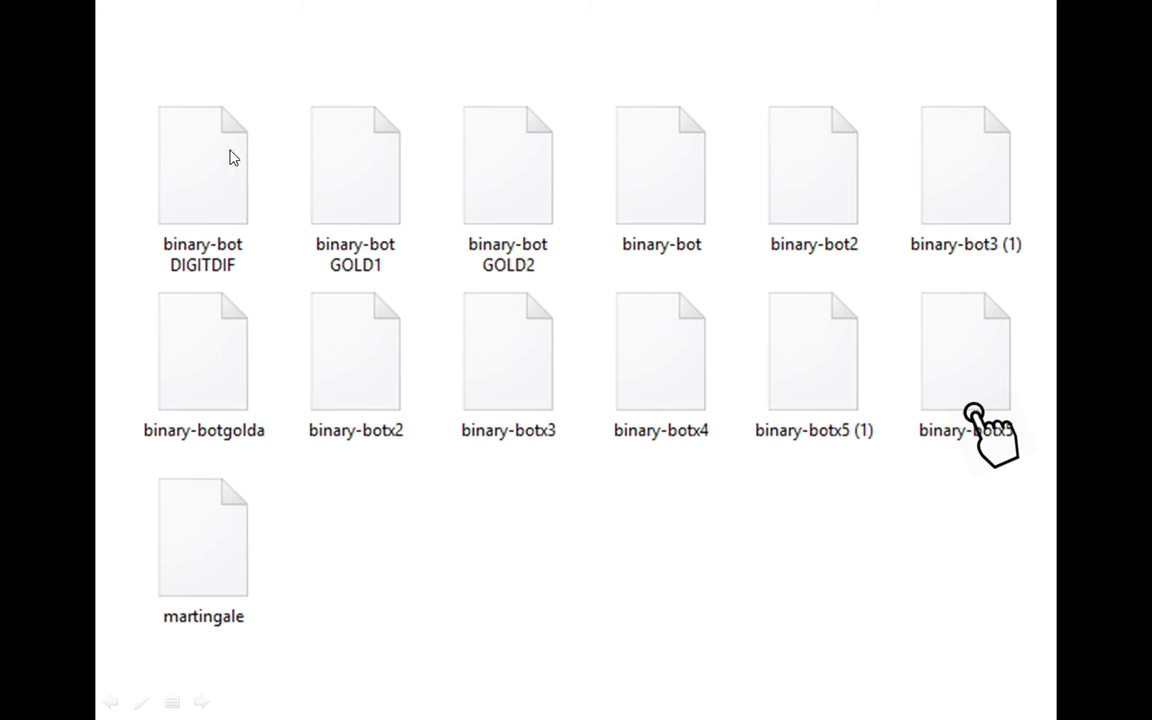
pyautogui.moveTo(976, 364)
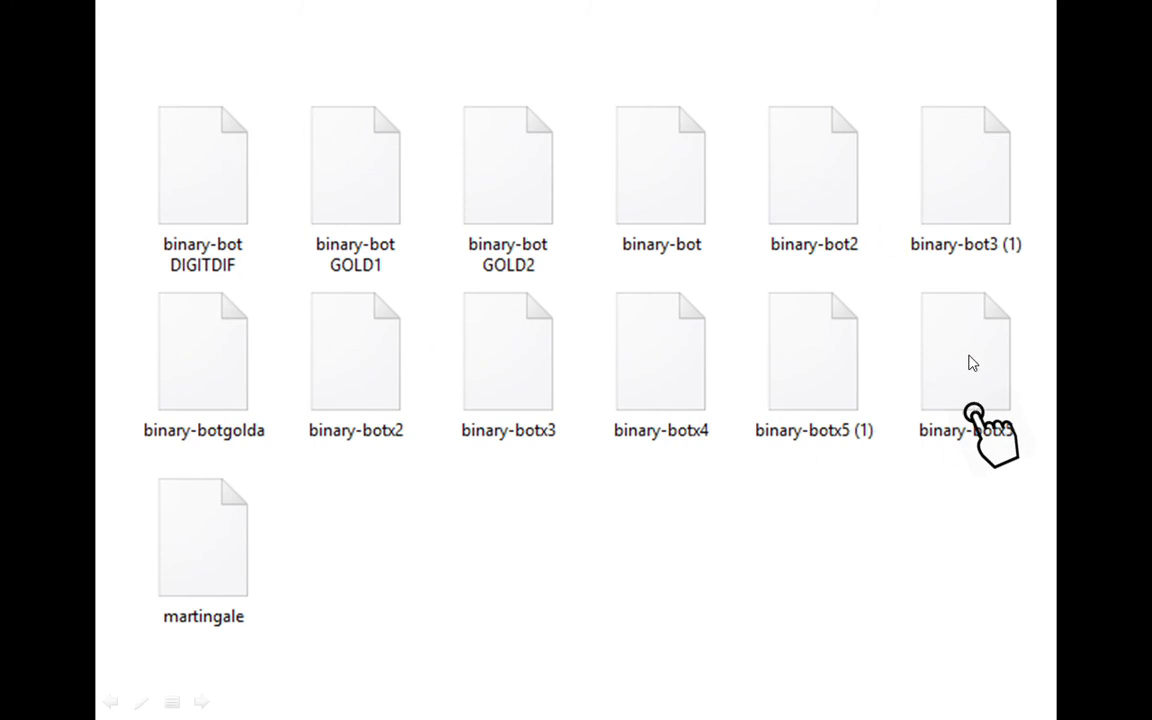
pyautogui.moveTo(956, 394)
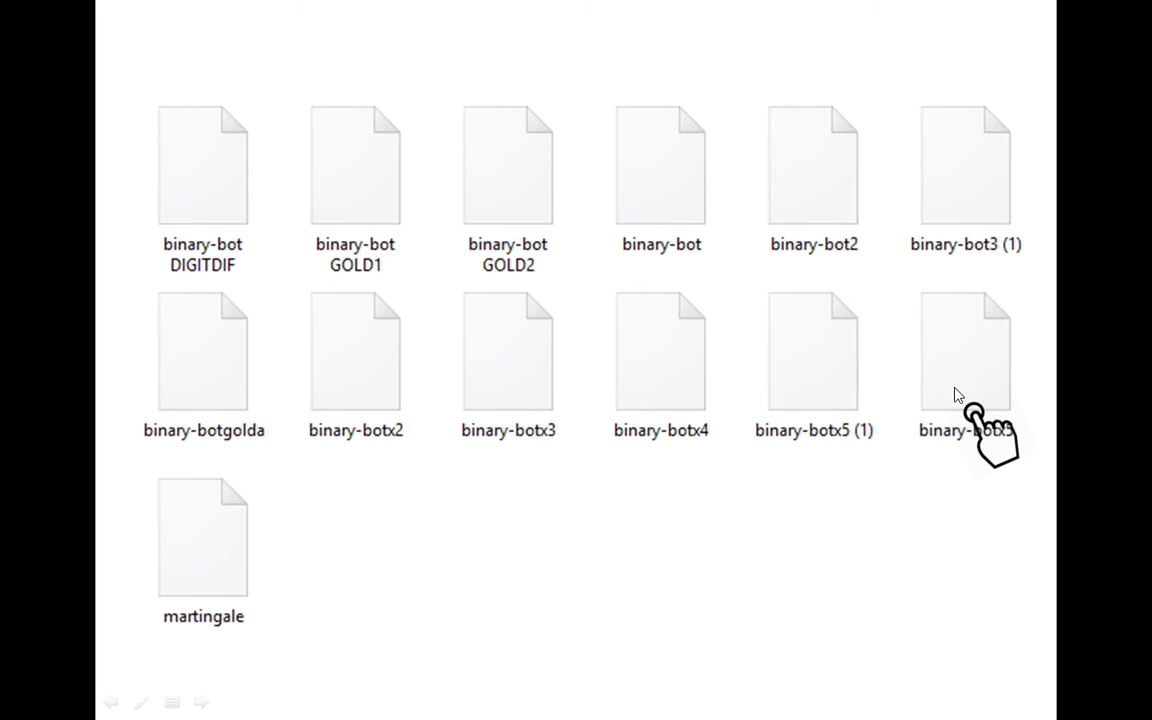
# - Load the saved binary-bot strategy with Volatility 50 Index Digits Matches/Differs blocks
pyautogui.doubleClick(964, 350)
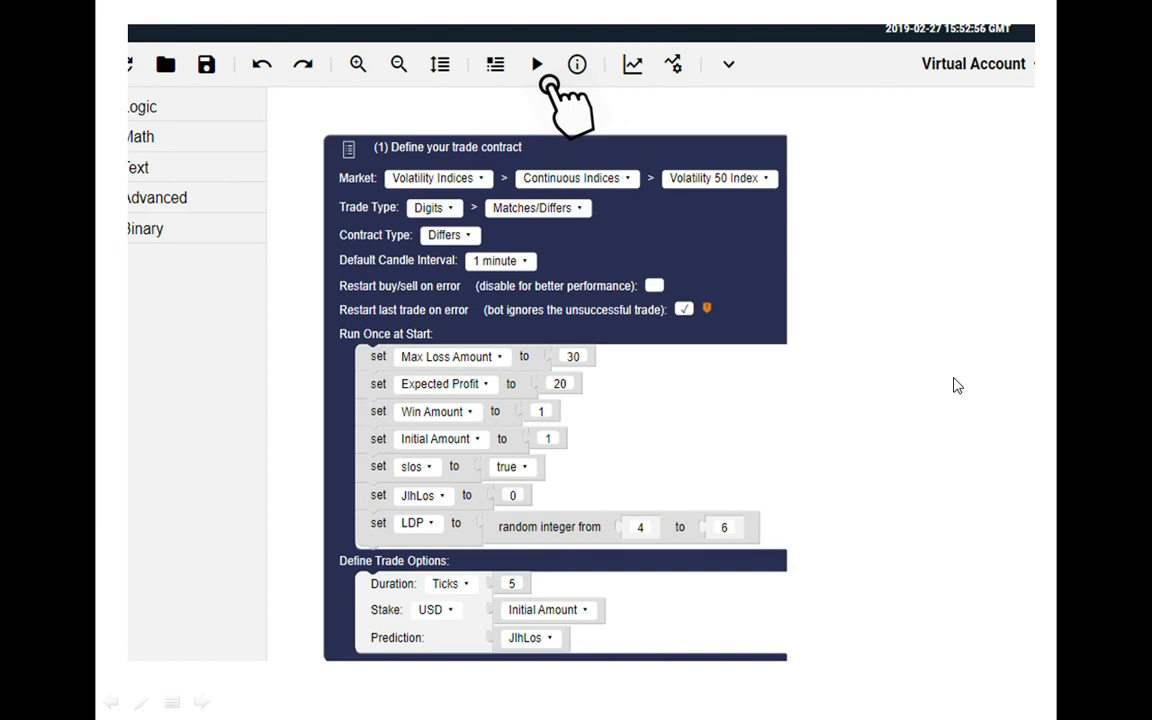
pyautogui.moveTo(740, 232)
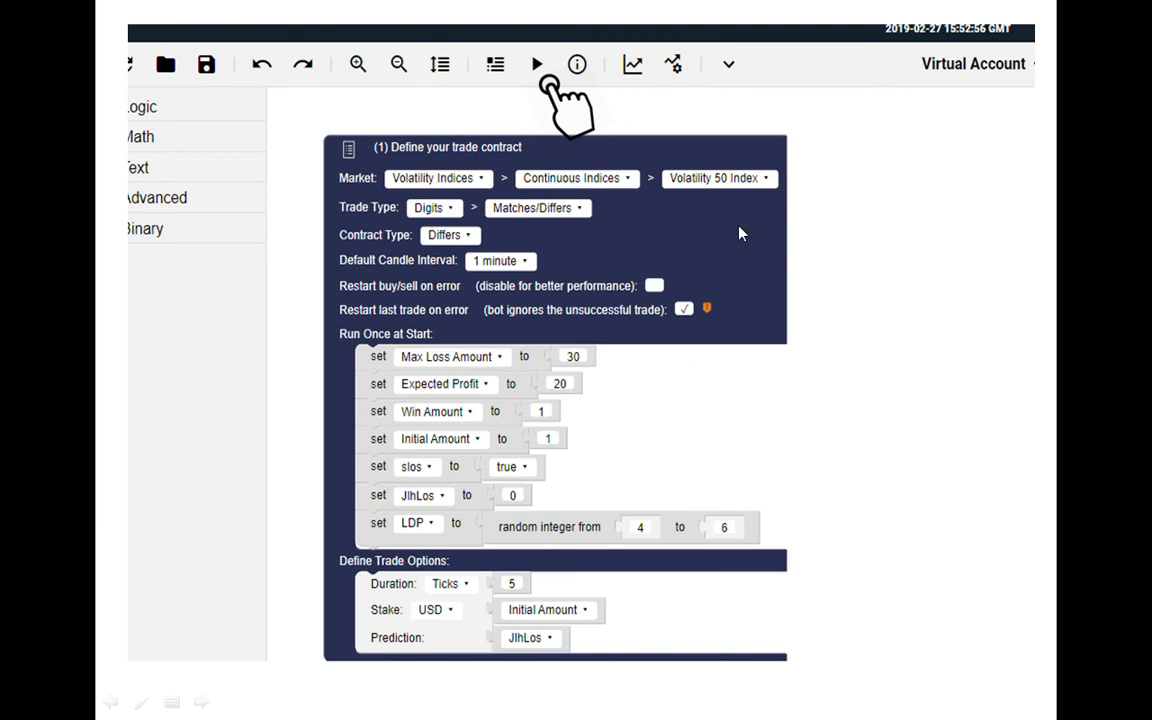
pyautogui.click(536, 64)
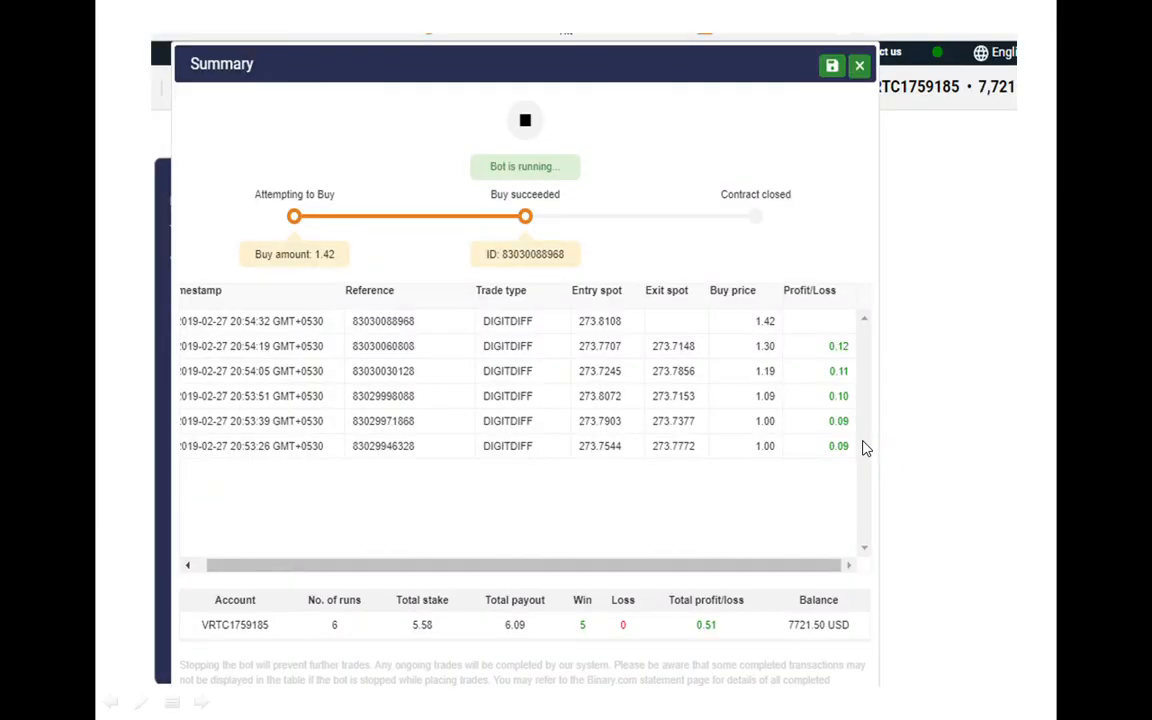
pyautogui.click(858, 64)
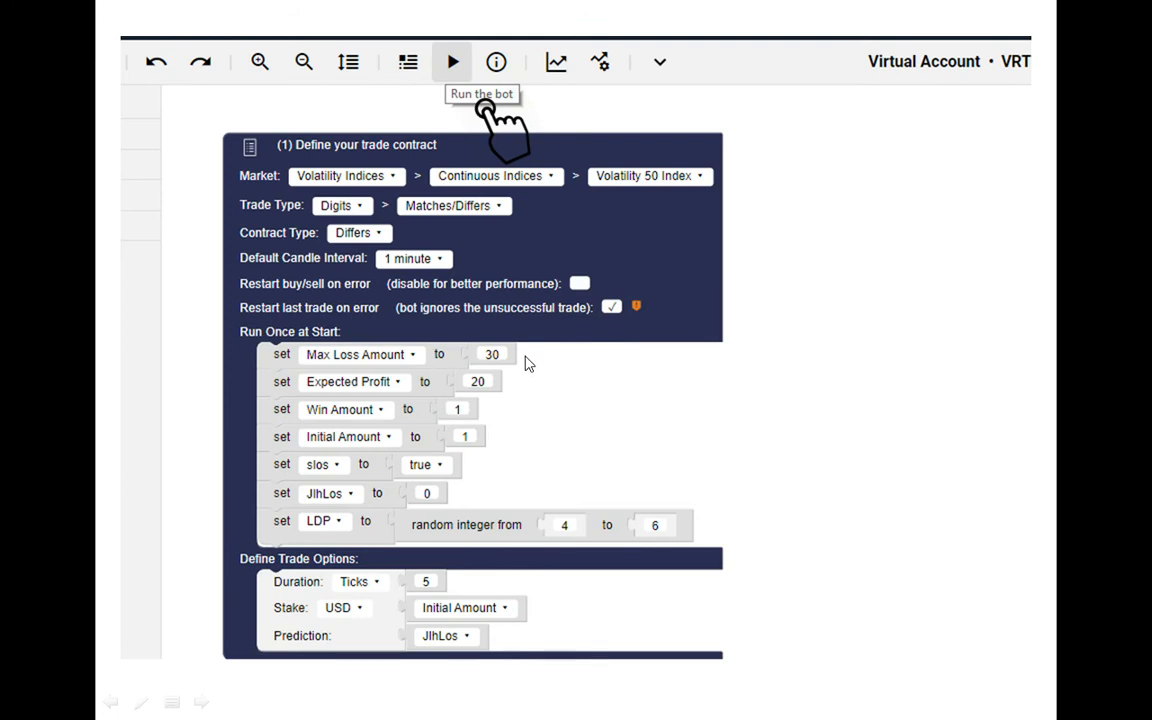
pyautogui.moveTo(522, 376)
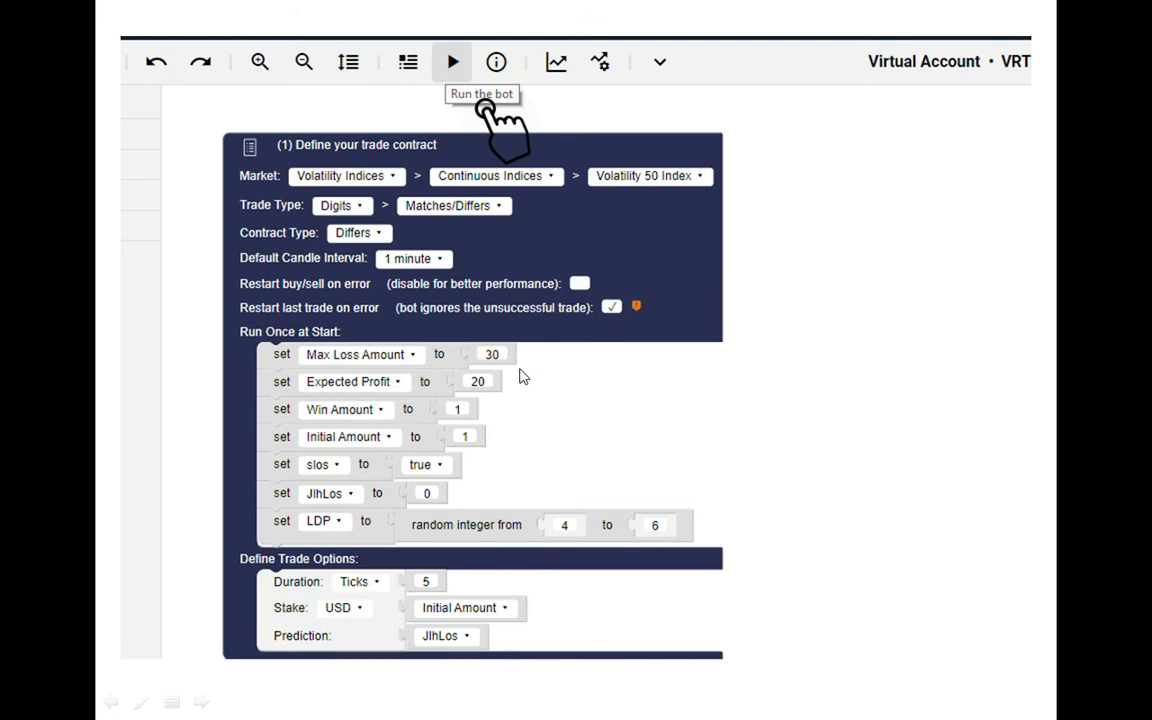
pyautogui.moveTo(620, 490)
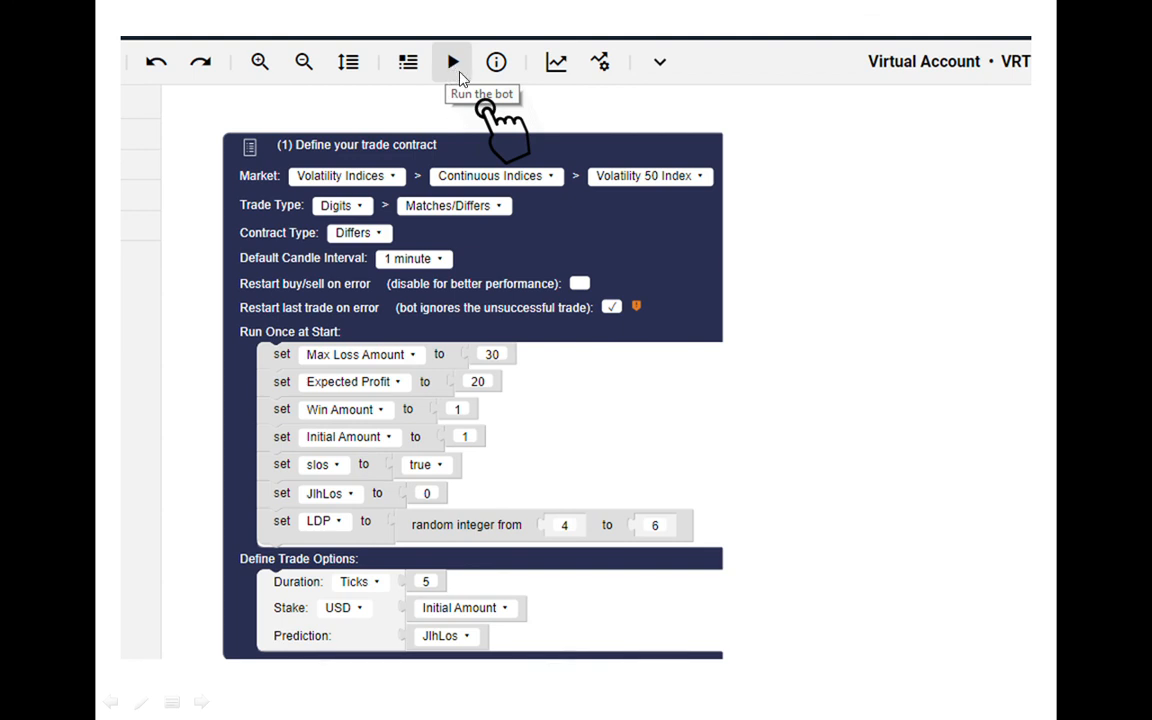
pyautogui.click(452, 60)
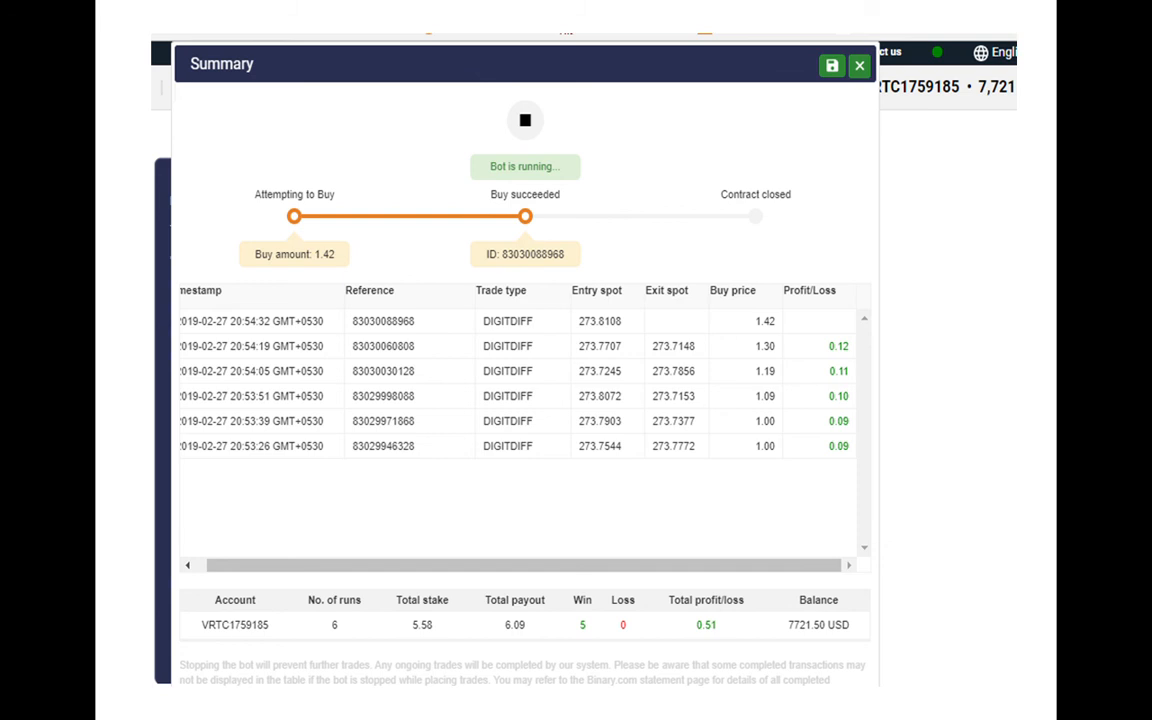
pyautogui.moveTo(722, 640)
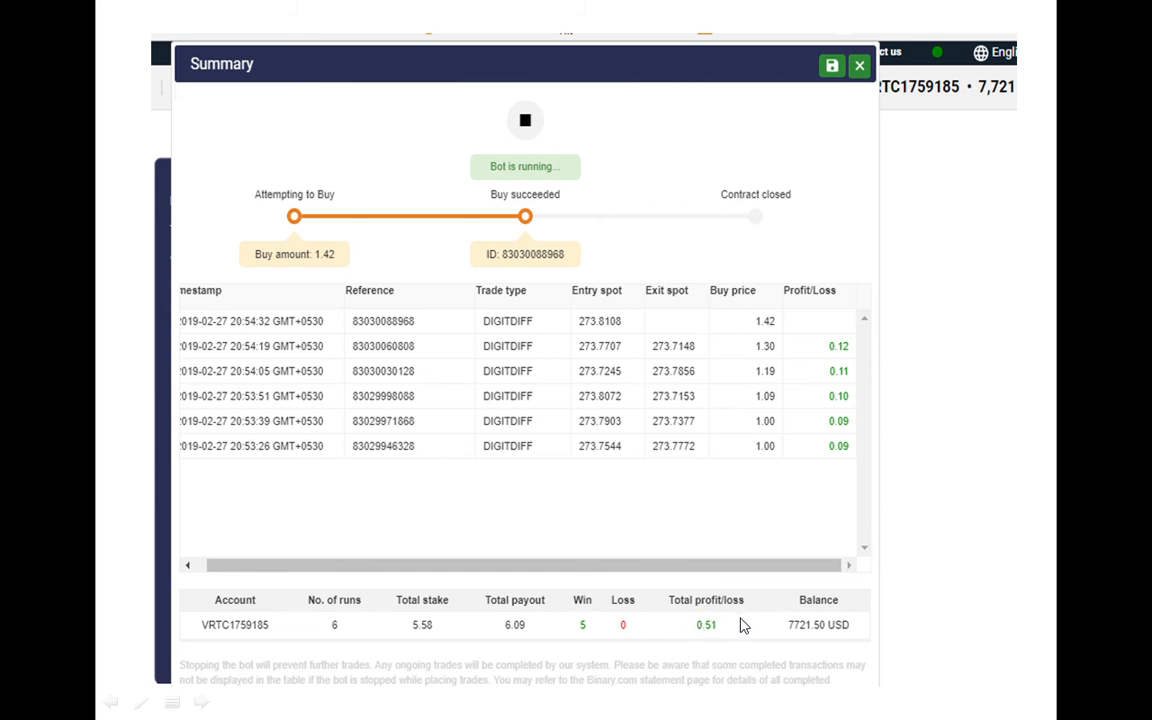
pyautogui.moveTo(588, 610)
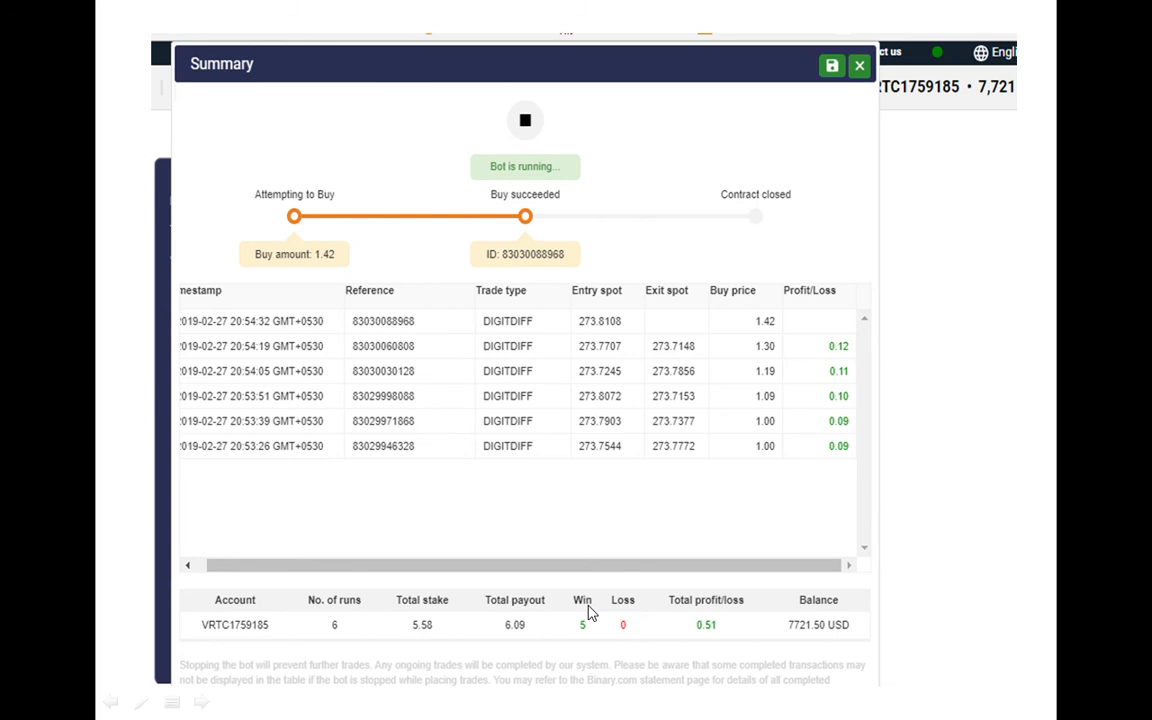
pyautogui.moveTo(624, 618)
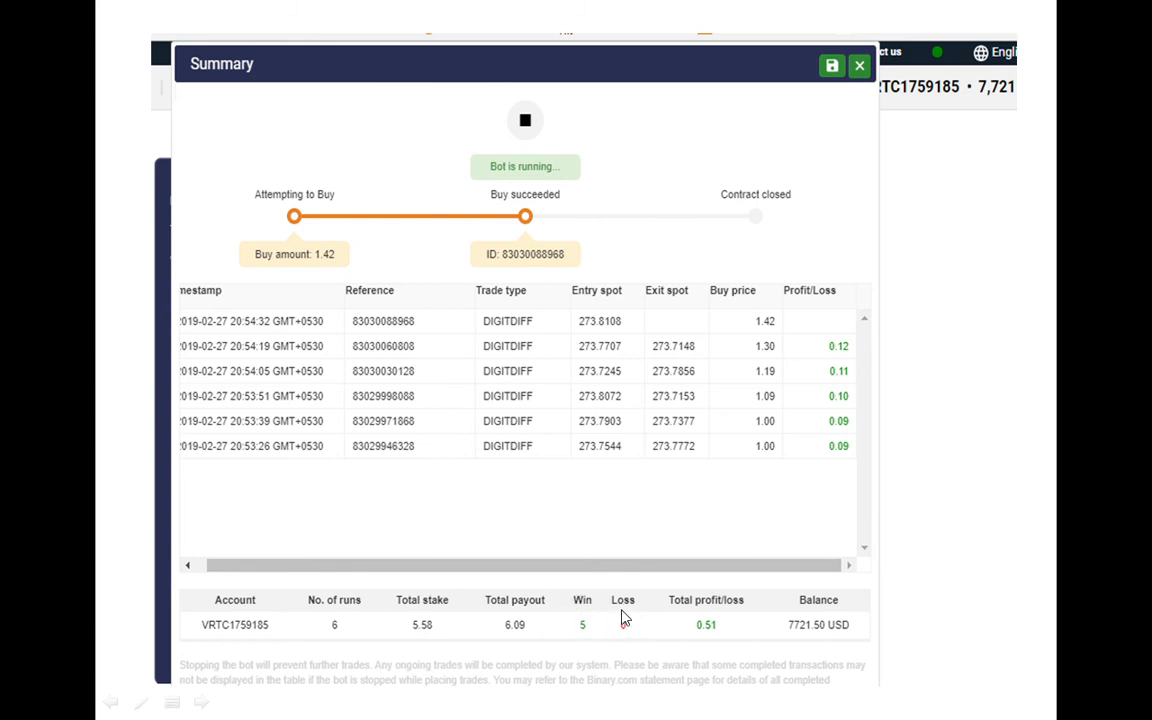